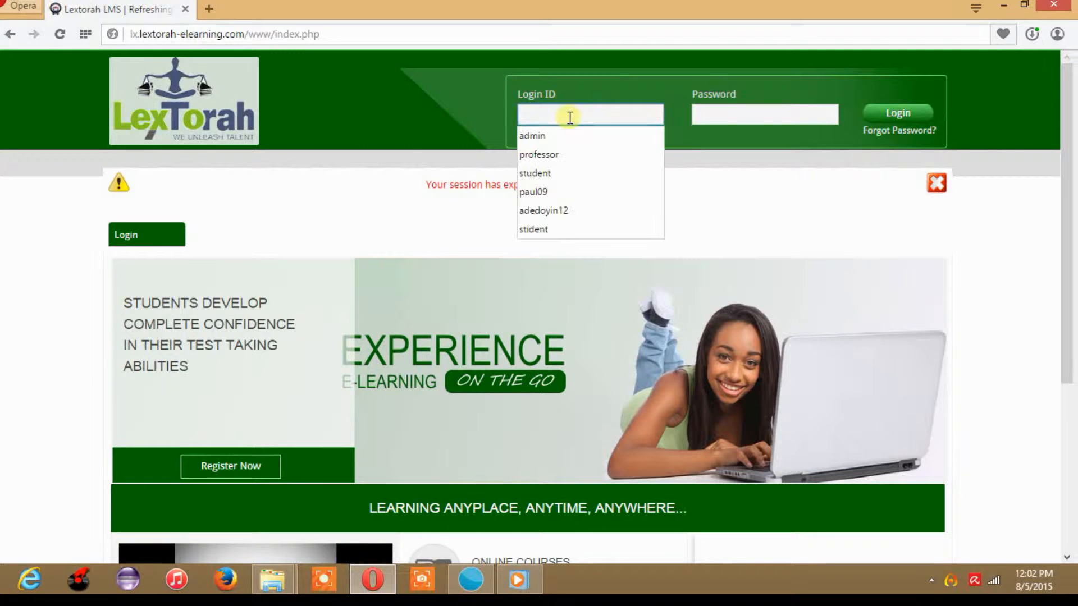
Step: Sign in with the 'professor' login ID and its password
{"action": "left_click", "coordinate": [539, 154]}
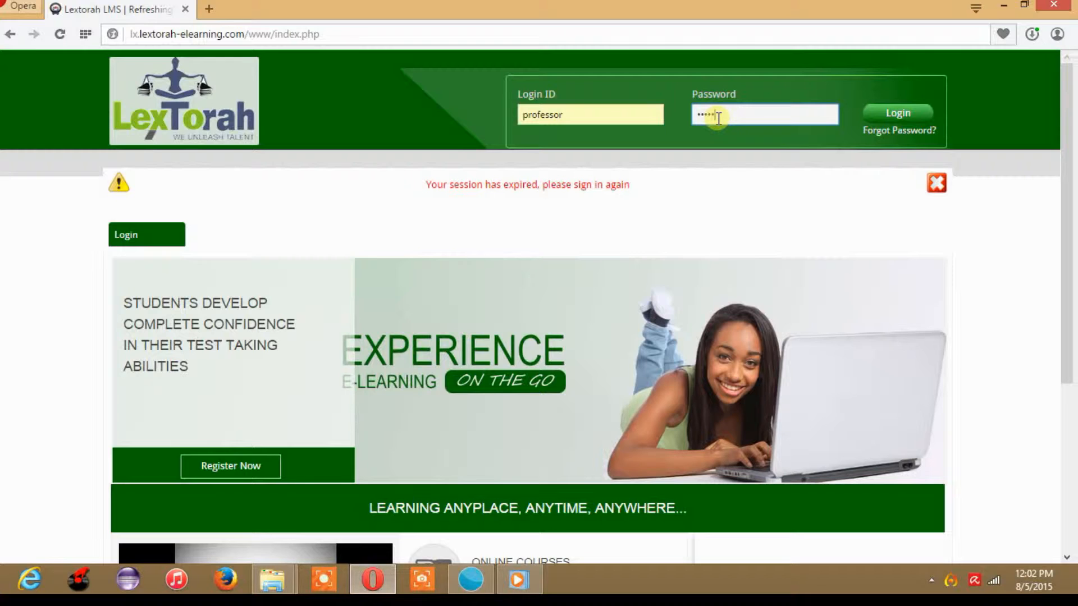
{"action": "left_click", "coordinate": [897, 113]}
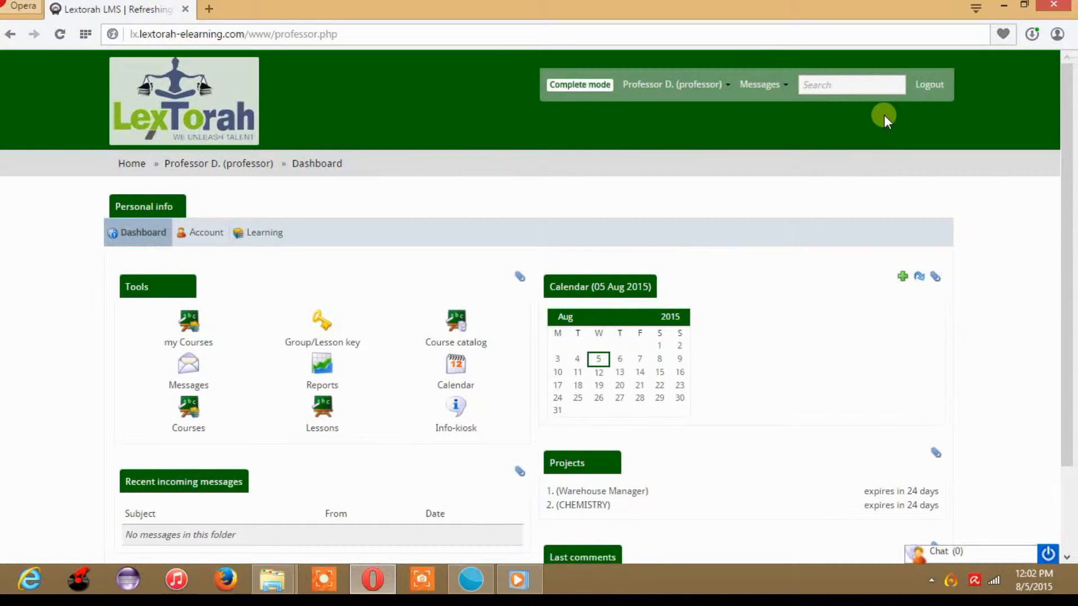
{"action": "mouse_move", "coordinate": [187, 328]}
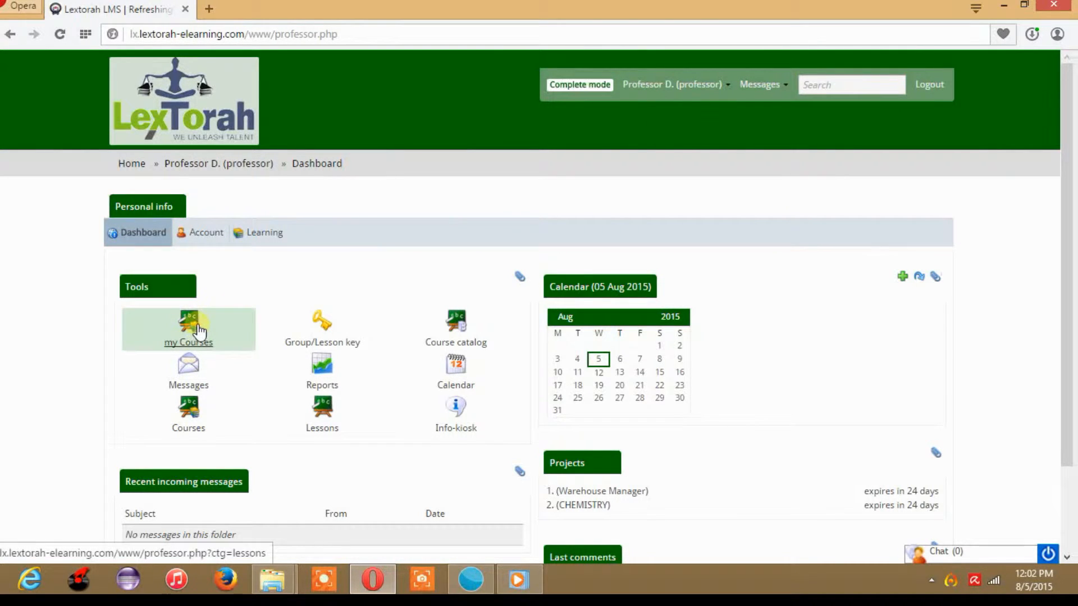
Step: From My Courses, open the 'production of animal food' lesson under BIOLOGY
{"action": "left_click", "coordinate": [187, 342]}
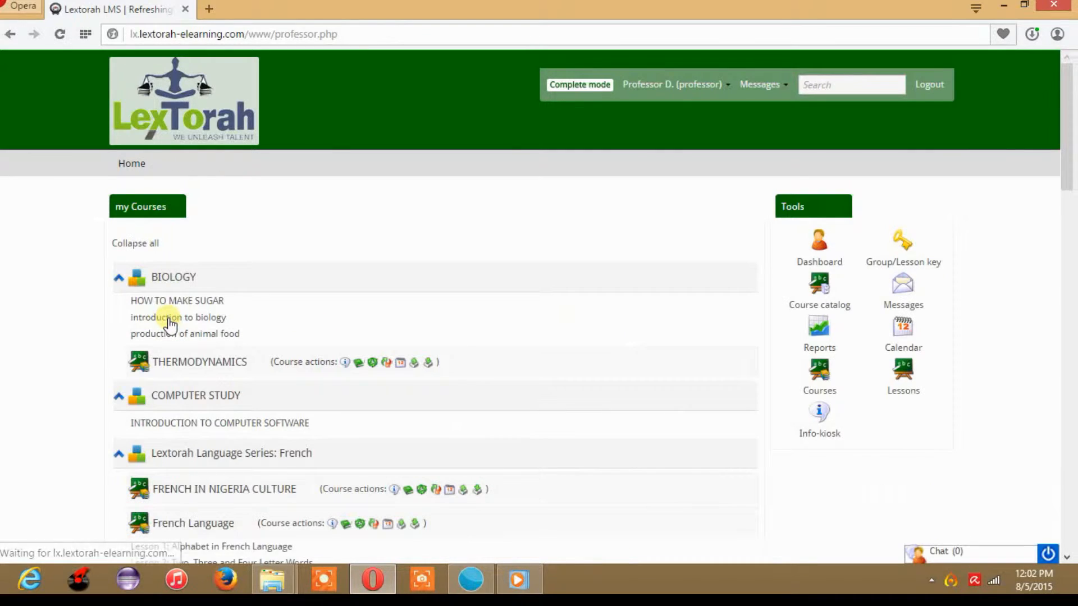
{"action": "mouse_move", "coordinate": [169, 317]}
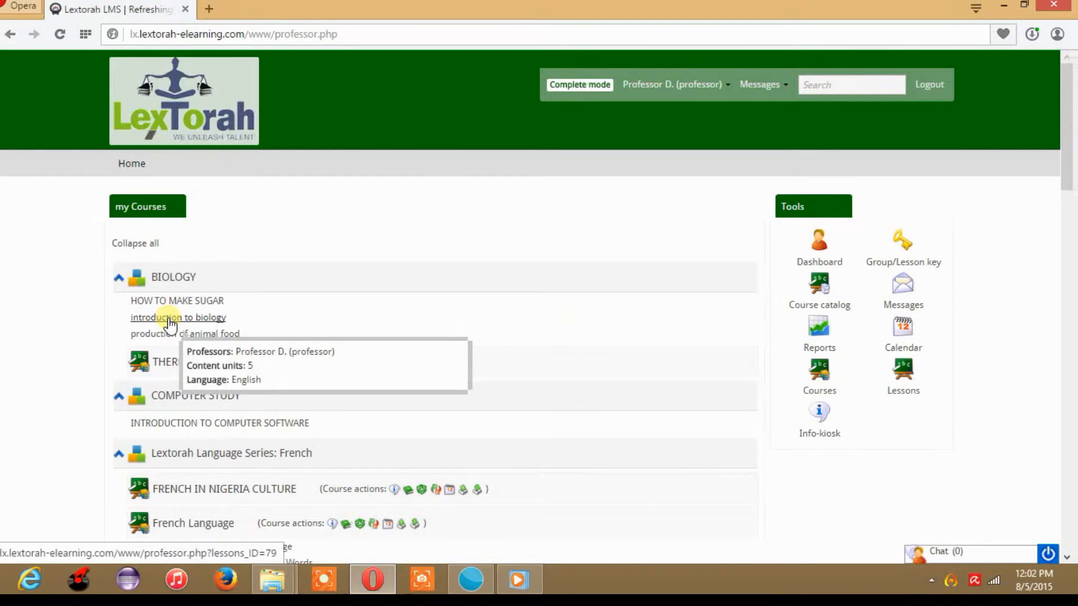
{"action": "mouse_move", "coordinate": [210, 356]}
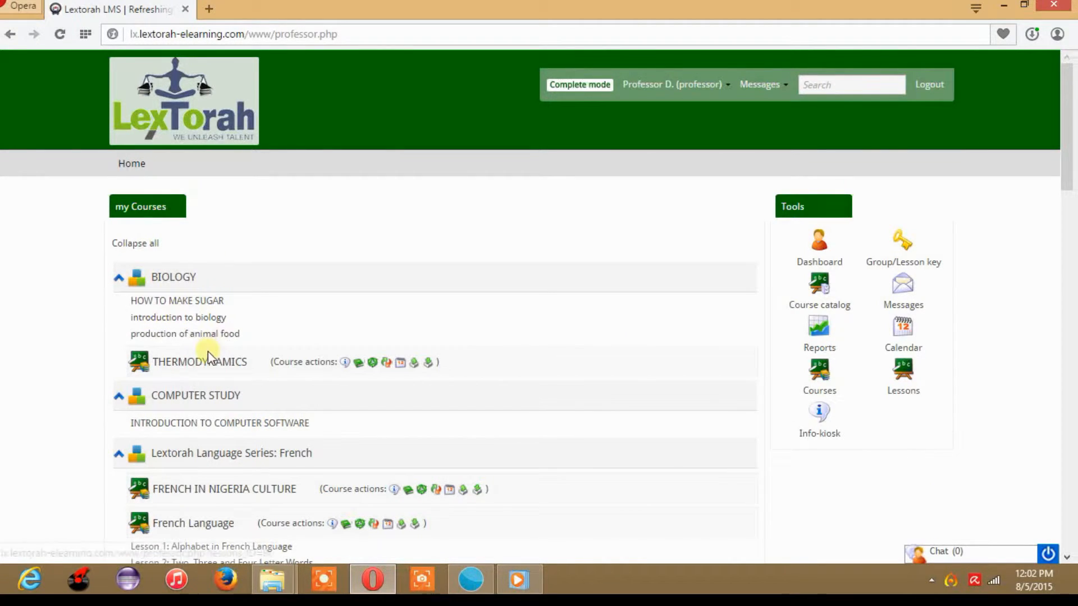
{"action": "left_click", "coordinate": [185, 333]}
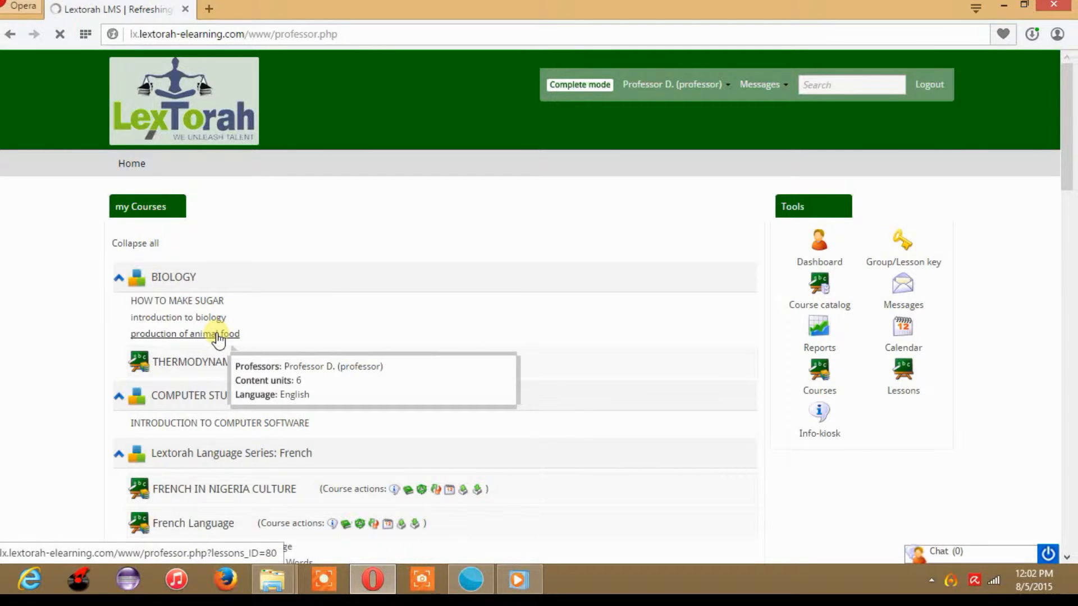
{"action": "left_click", "coordinate": [184, 333]}
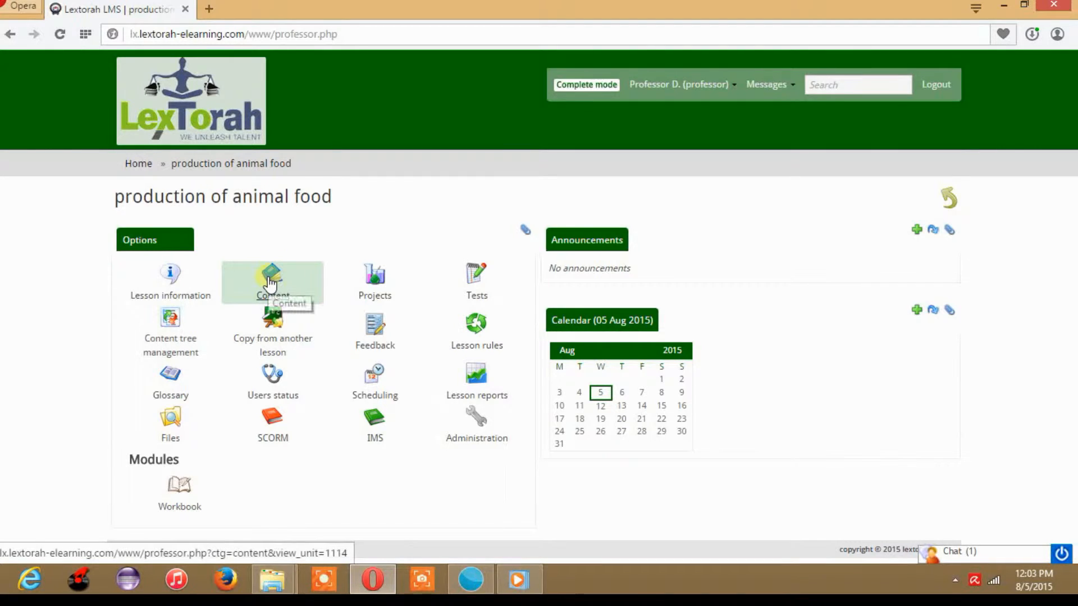
Step: Read the PRODDUCTION OF ANIMAL FOOD unit, selecting 'Livestock' and 'ruminants', then open SOURCES OF ANIMAL FOOD
{"action": "left_click", "coordinate": [272, 279]}
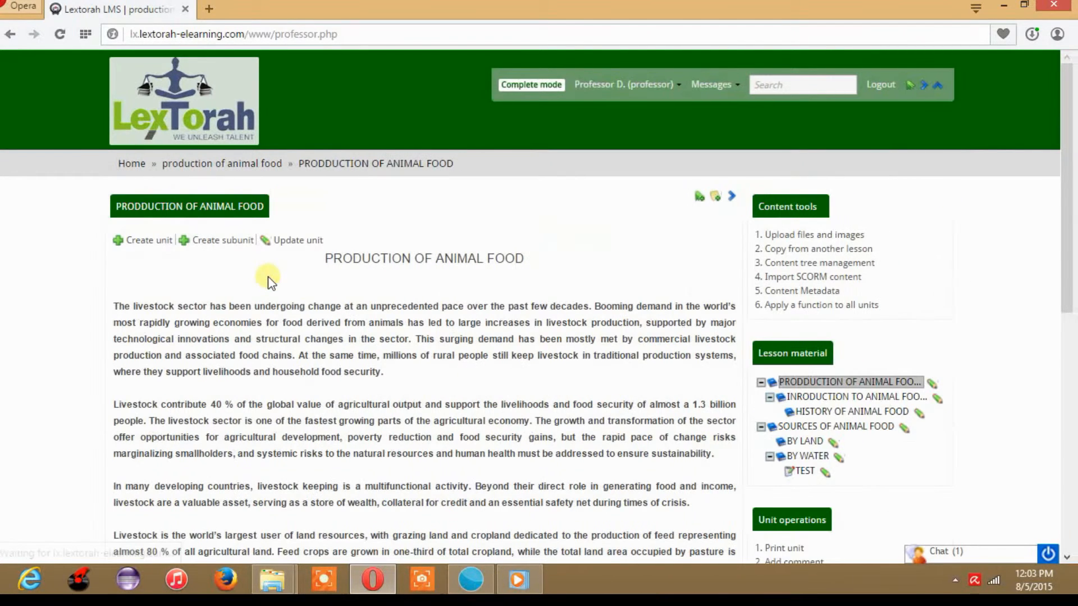
{"action": "mouse_move", "coordinate": [254, 323]}
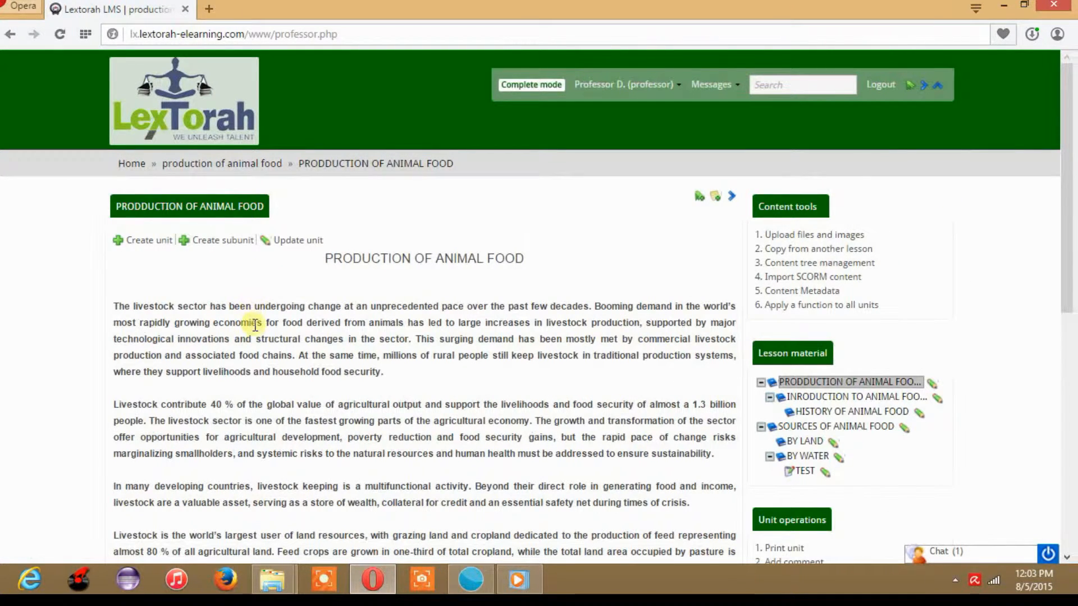
{"action": "mouse_move", "coordinate": [256, 338]}
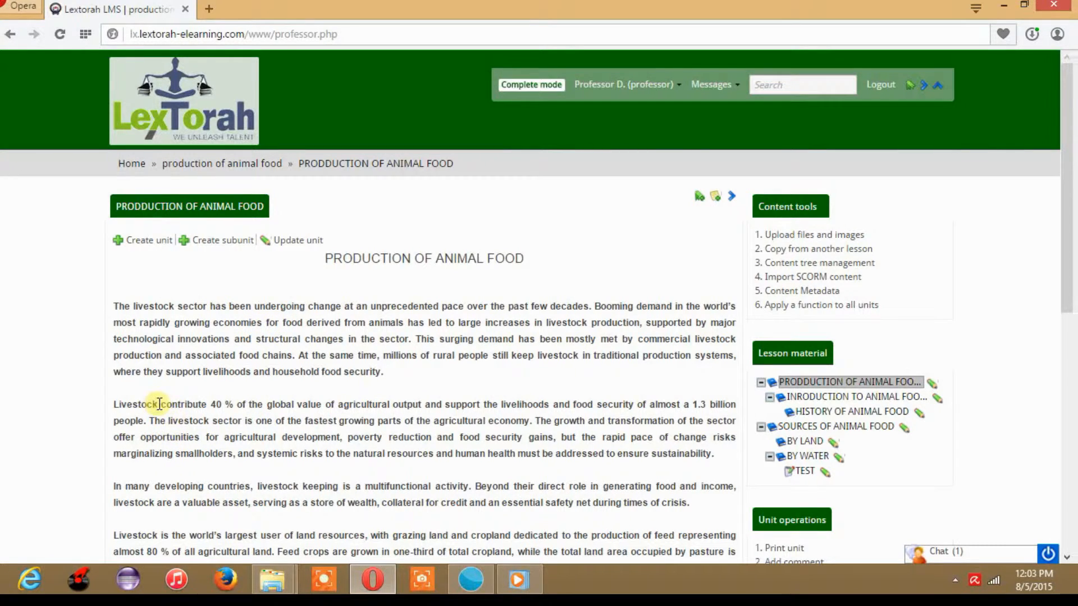
{"action": "double_click", "coordinate": [134, 404]}
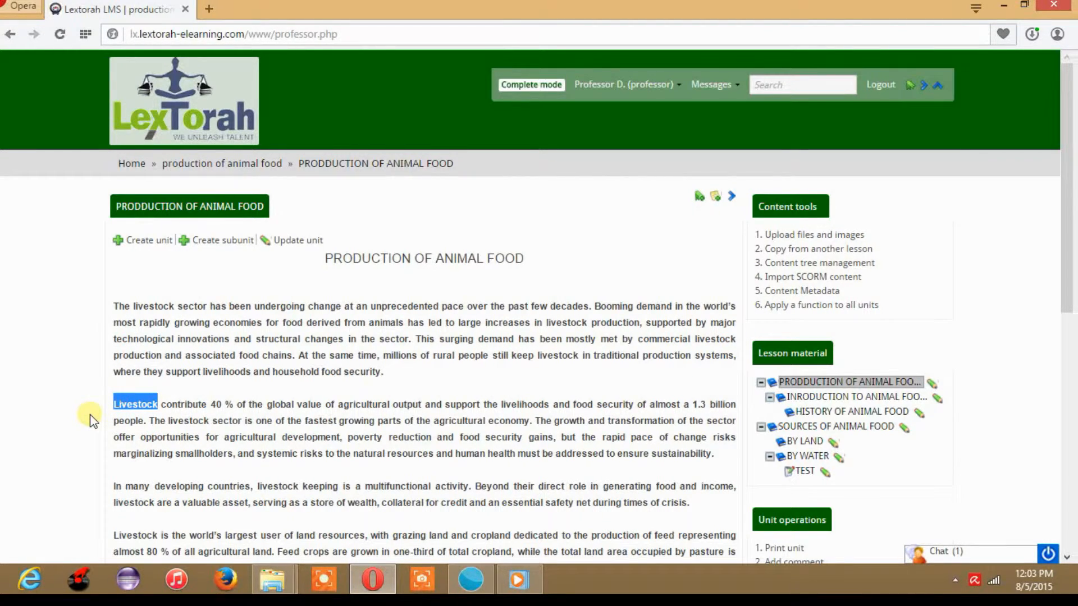
{"action": "mouse_move", "coordinate": [190, 437]}
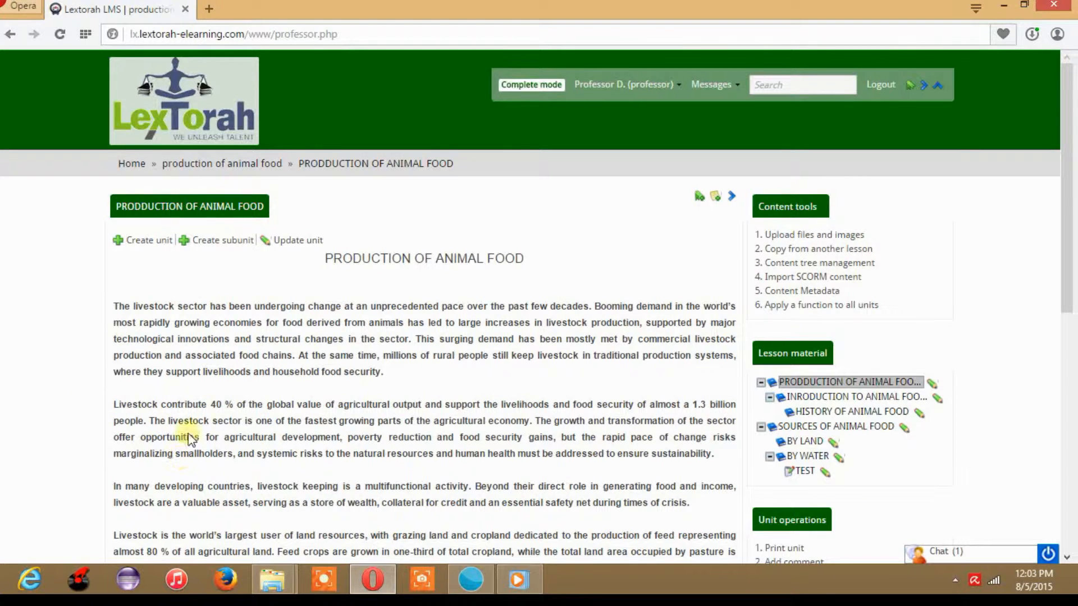
{"action": "scroll", "scroll_direction": "down", "scroll_amount": 3}
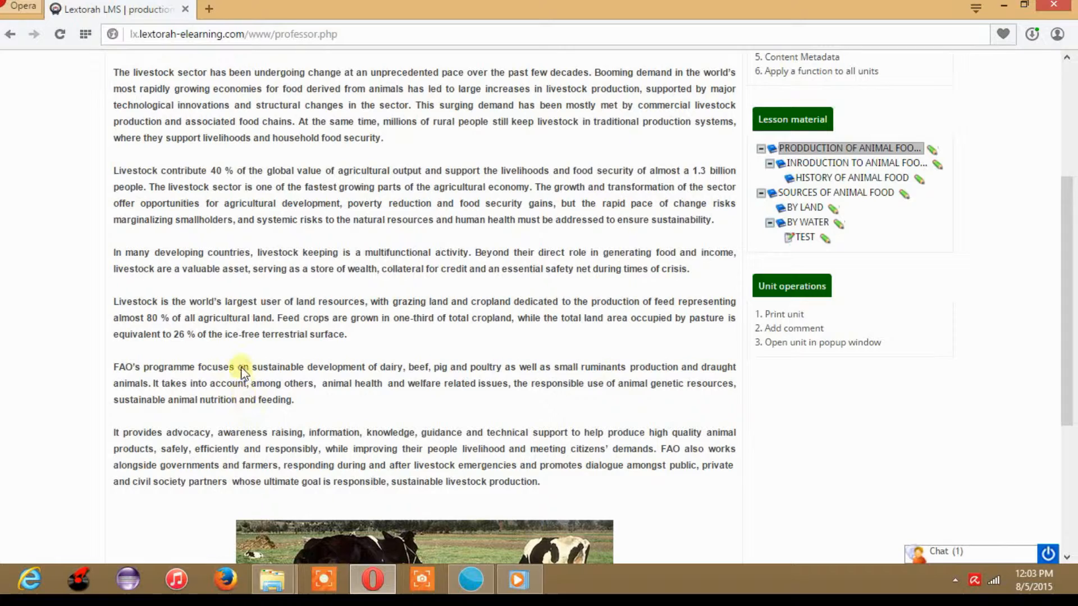
{"action": "mouse_move", "coordinate": [344, 302]}
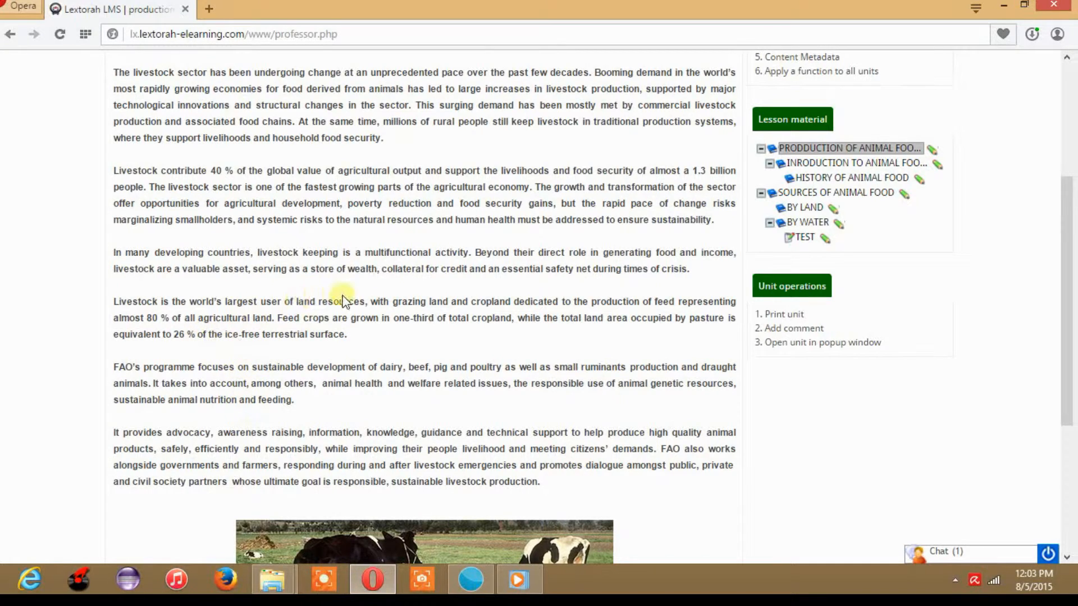
{"action": "mouse_move", "coordinate": [494, 345]}
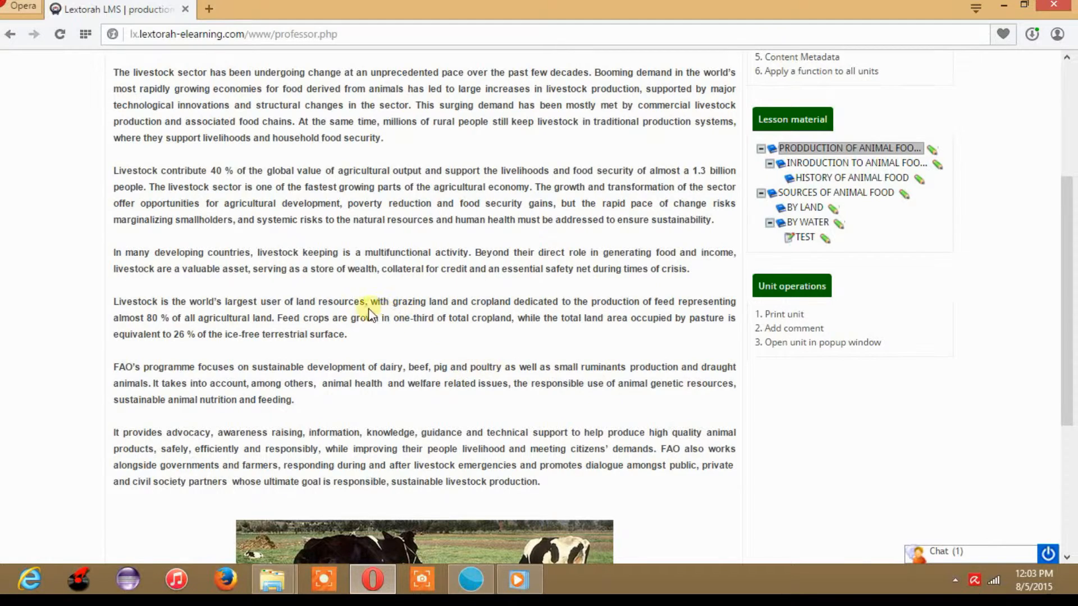
{"action": "mouse_move", "coordinate": [517, 356]}
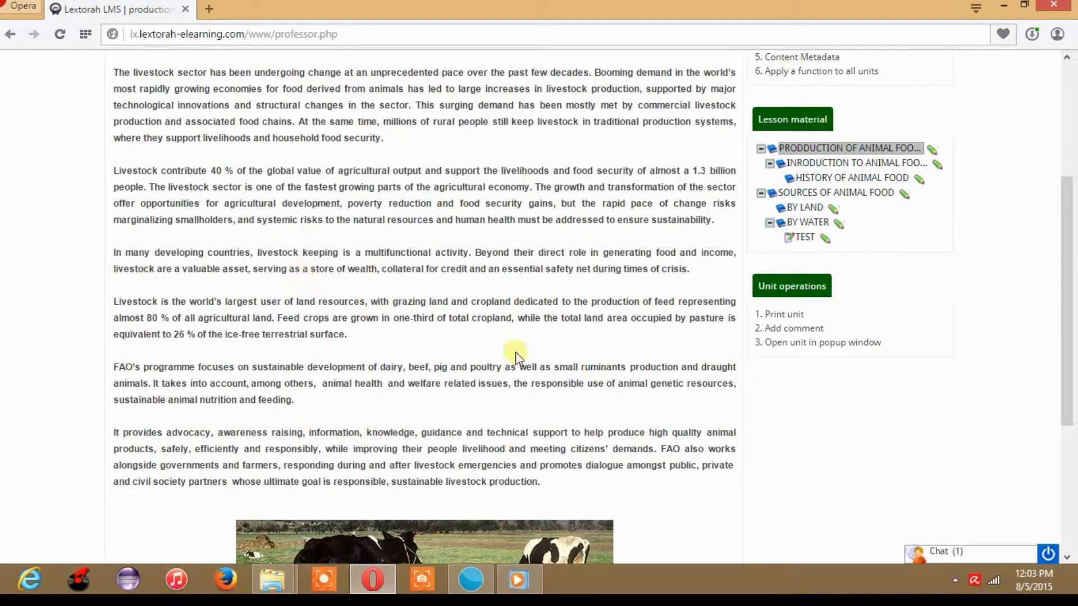
{"action": "mouse_move", "coordinate": [581, 362]}
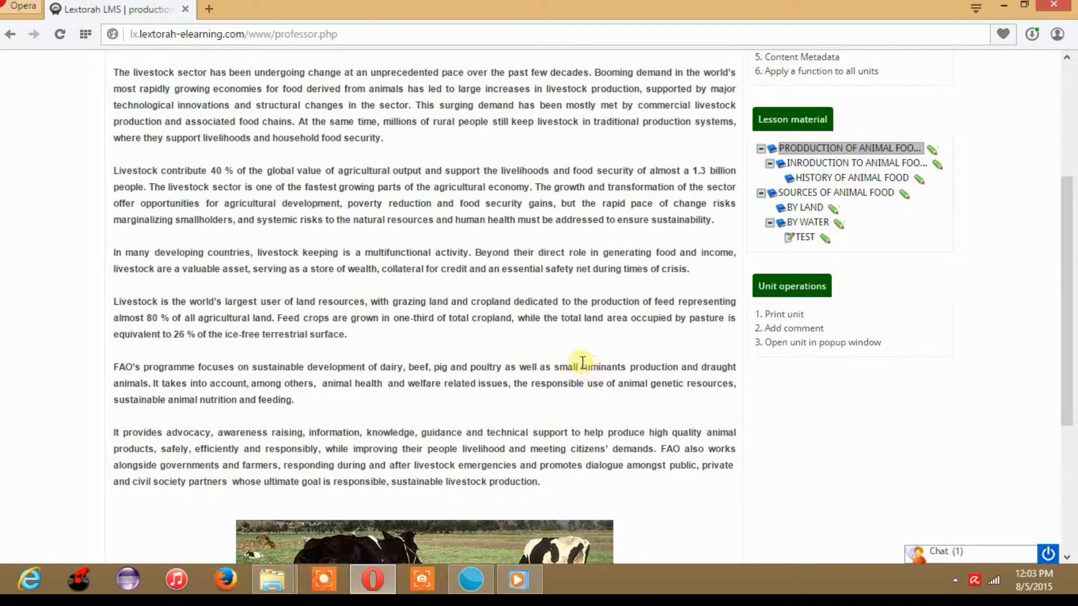
{"action": "double_click", "coordinate": [602, 367]}
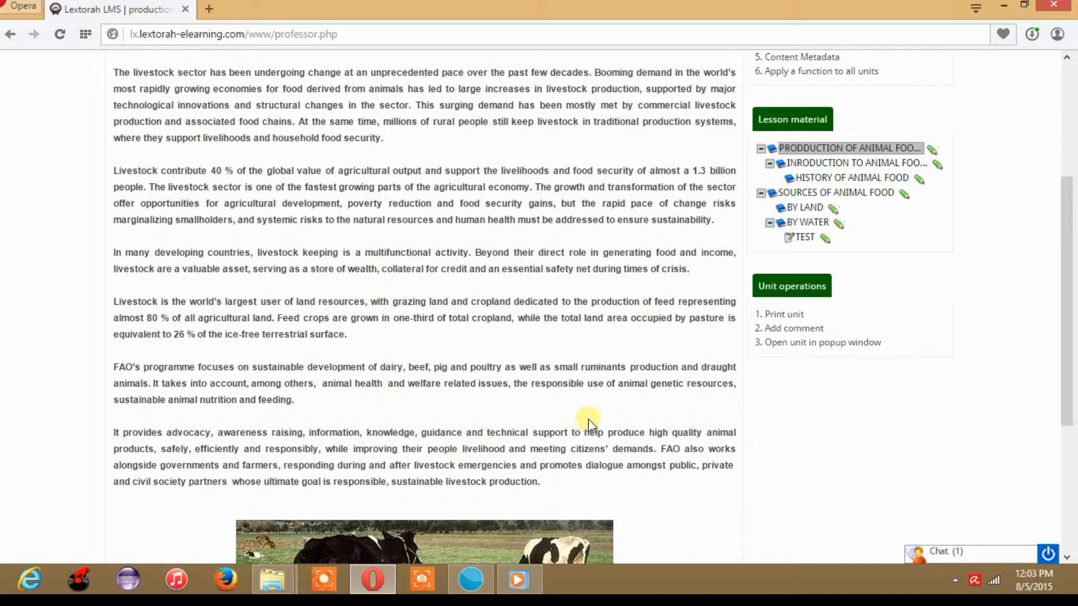
{"action": "left_click", "coordinate": [836, 192]}
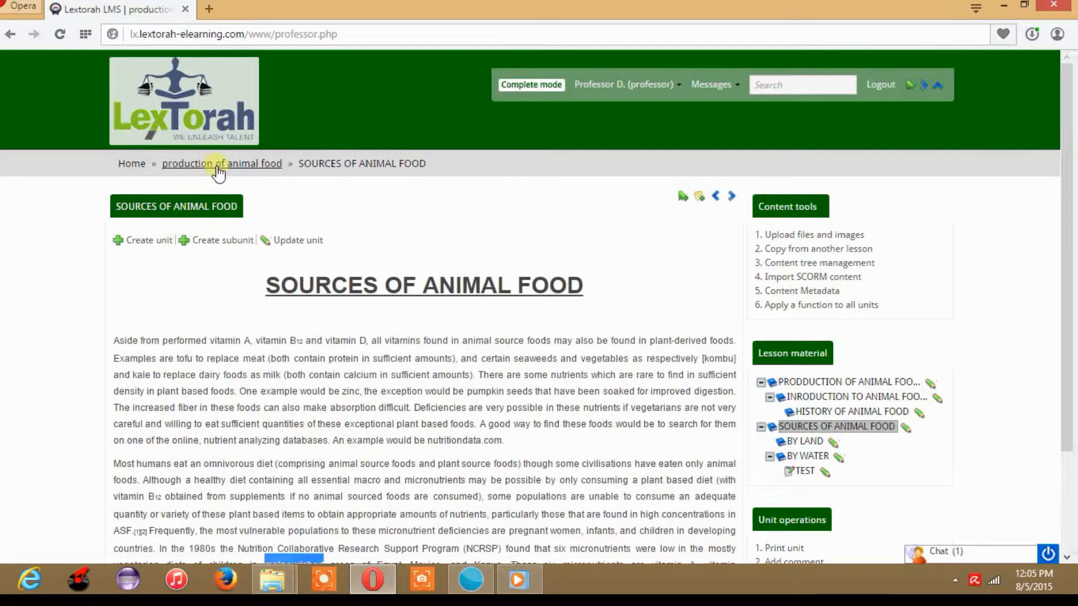
Step: Return to the lesson page, open its empty glossary, and bring up the Add definition form
{"action": "left_click", "coordinate": [221, 164]}
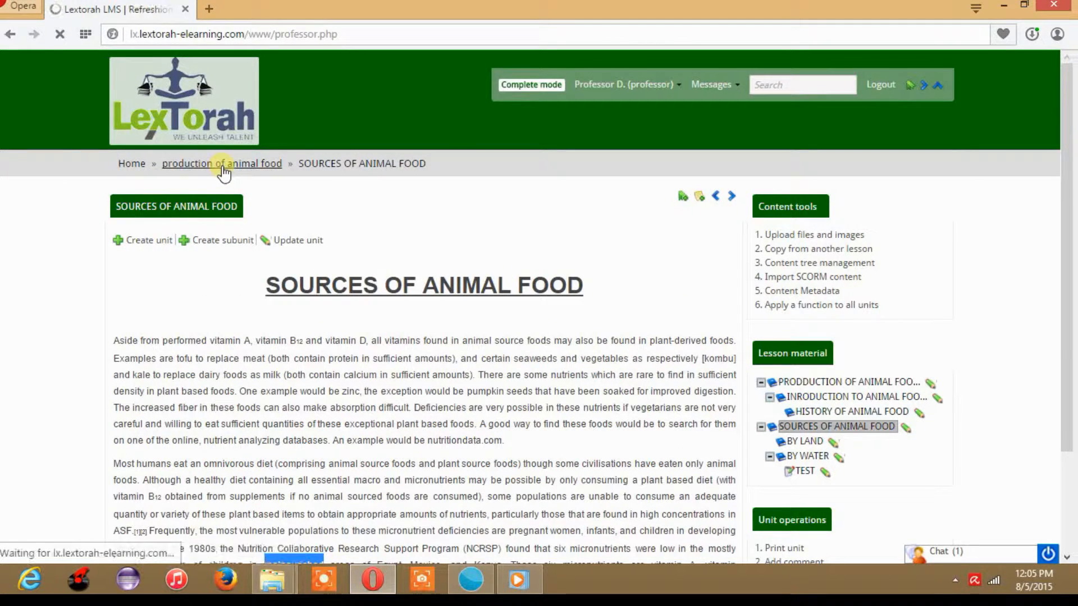
{"action": "left_click", "coordinate": [221, 164]}
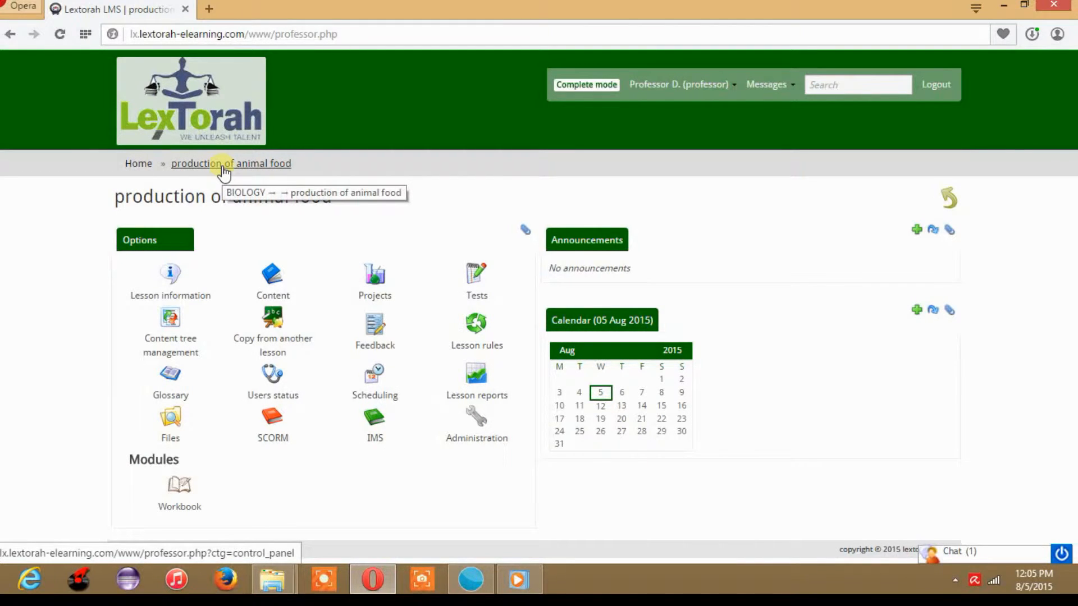
{"action": "left_click", "coordinate": [170, 374]}
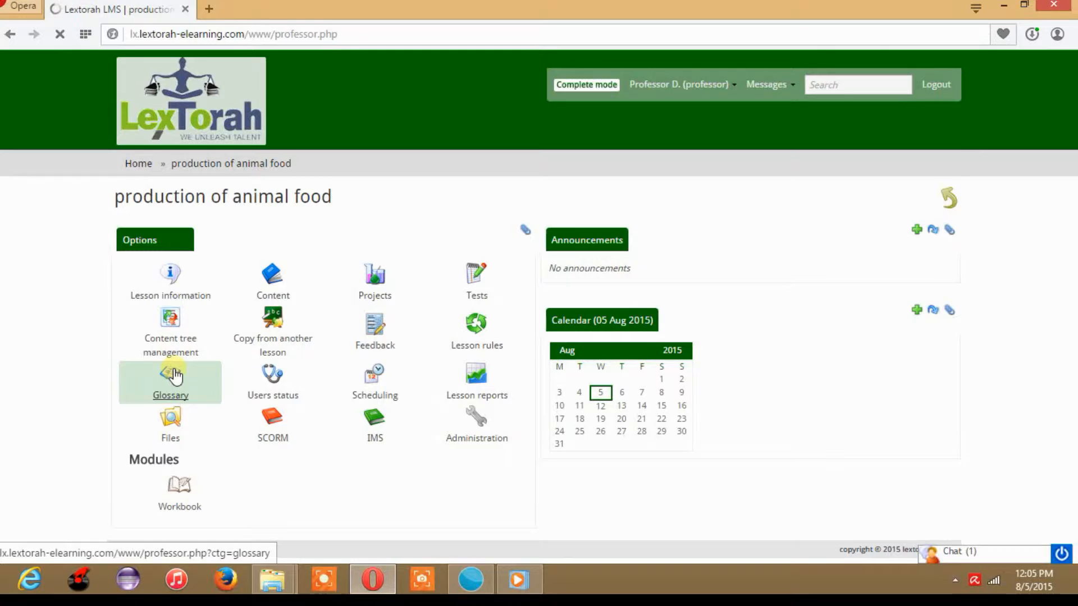
{"action": "left_click", "coordinate": [169, 374]}
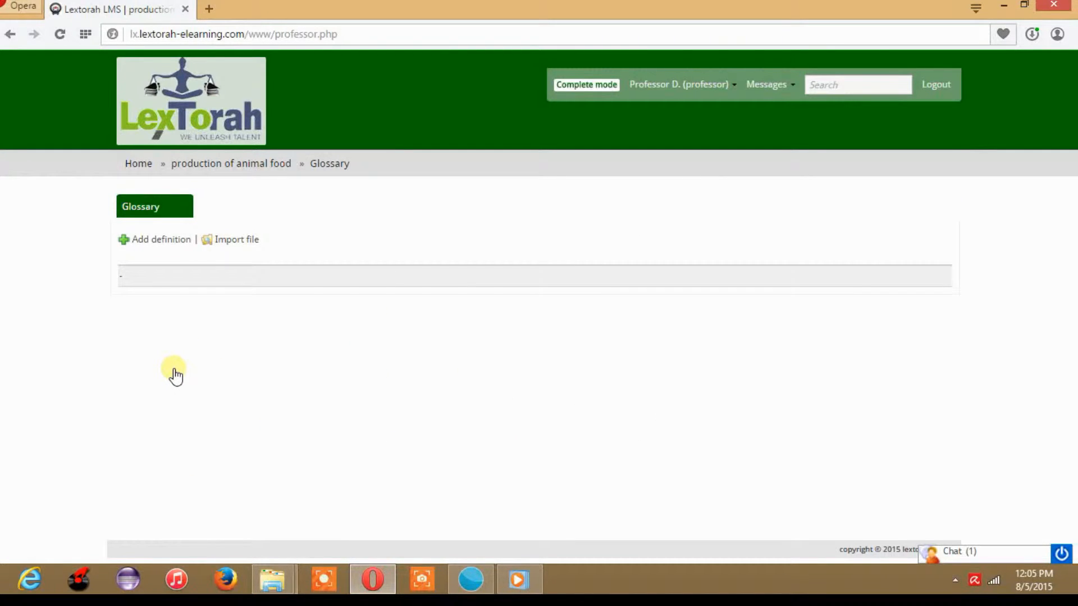
{"action": "mouse_move", "coordinate": [122, 269]}
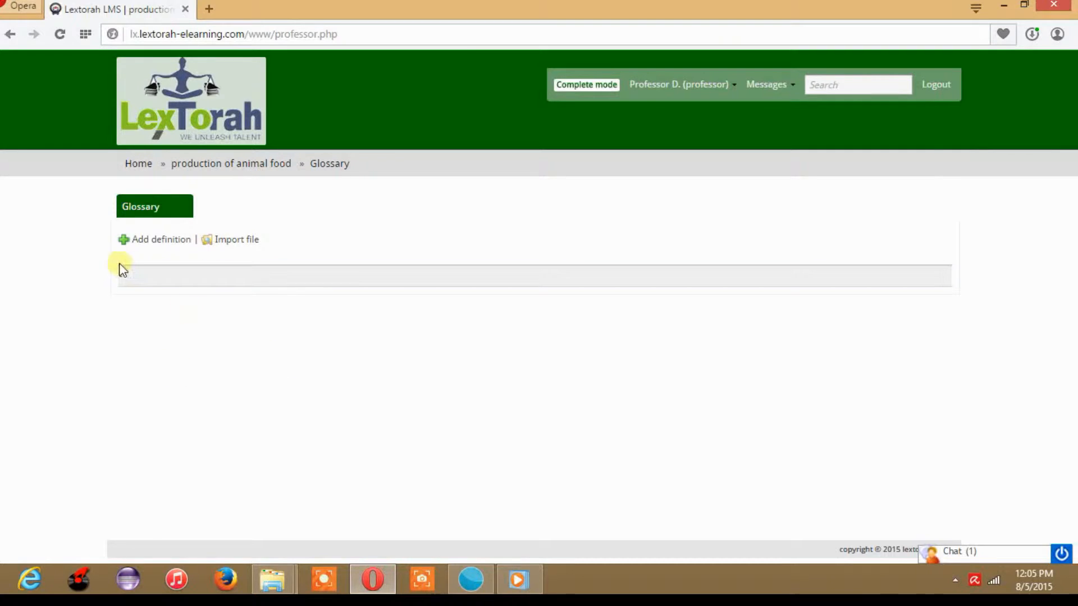
{"action": "left_click", "coordinate": [161, 239]}
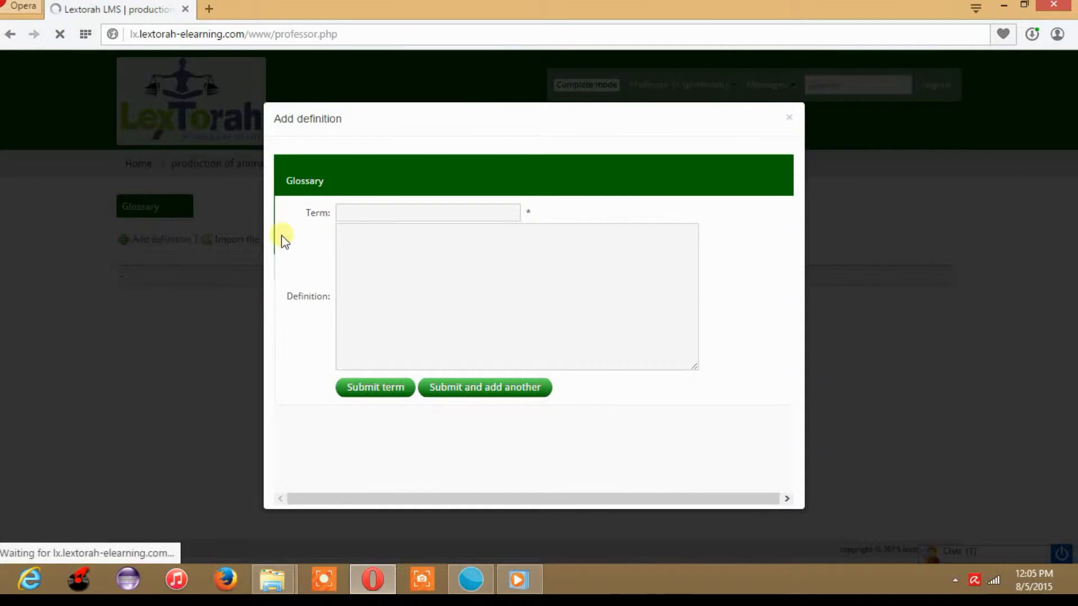
Step: Add the term 'livestock', defined as domesticated animals raised in agricultural settings, and submit
{"action": "left_click", "coordinate": [426, 211]}
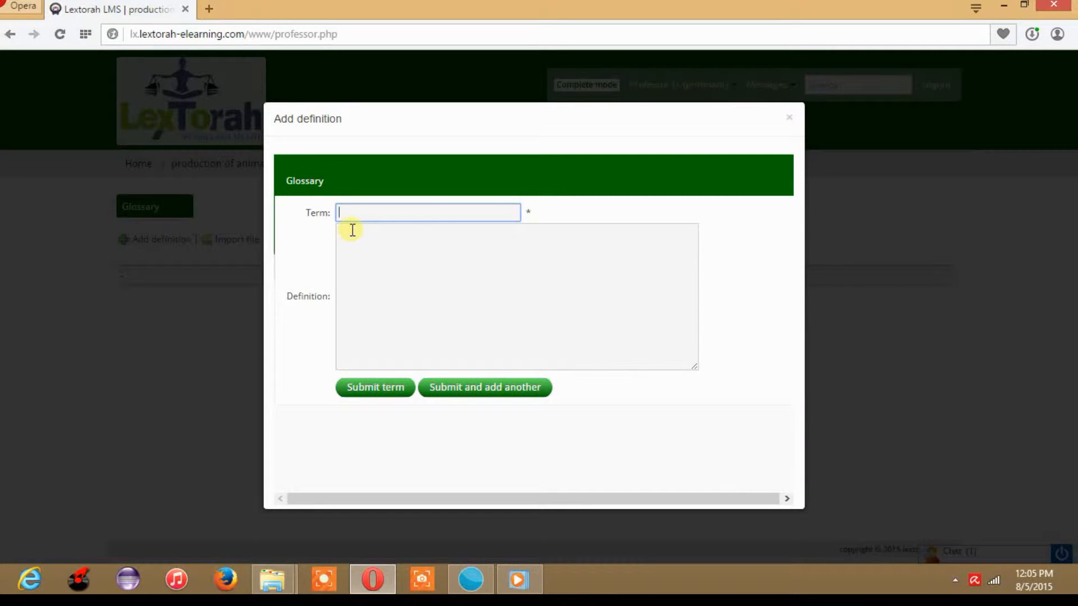
{"action": "type", "text": "live"}
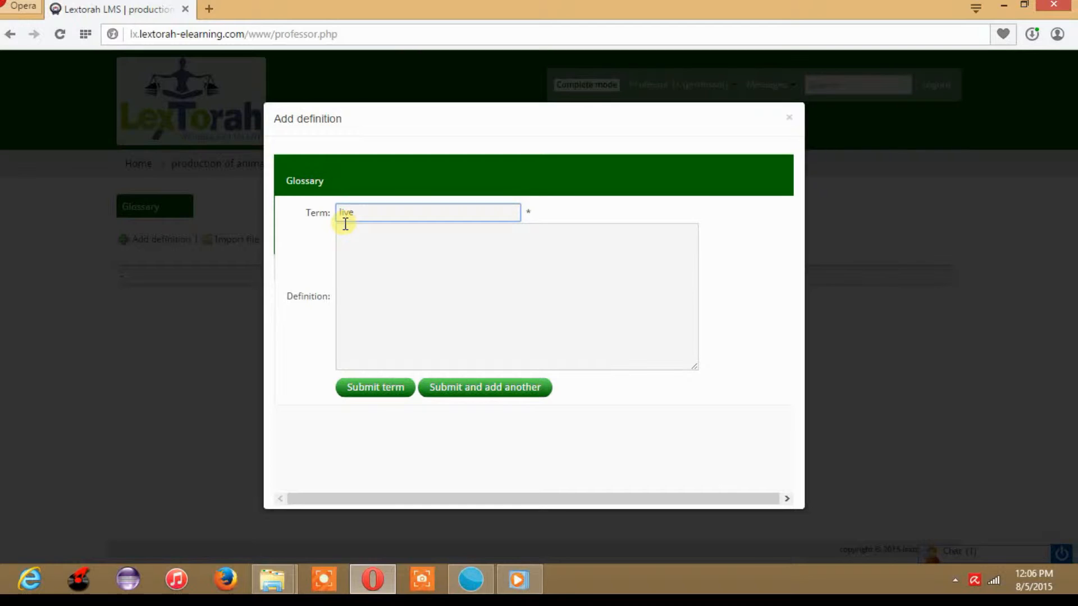
{"action": "type", "text": "st"}
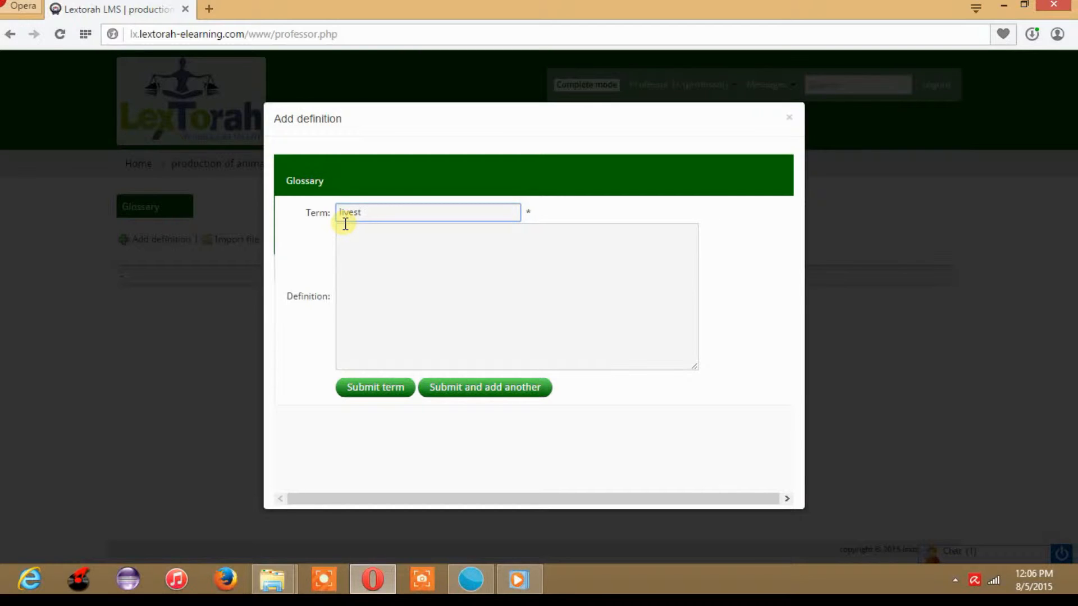
{"action": "type", "text": "o"}
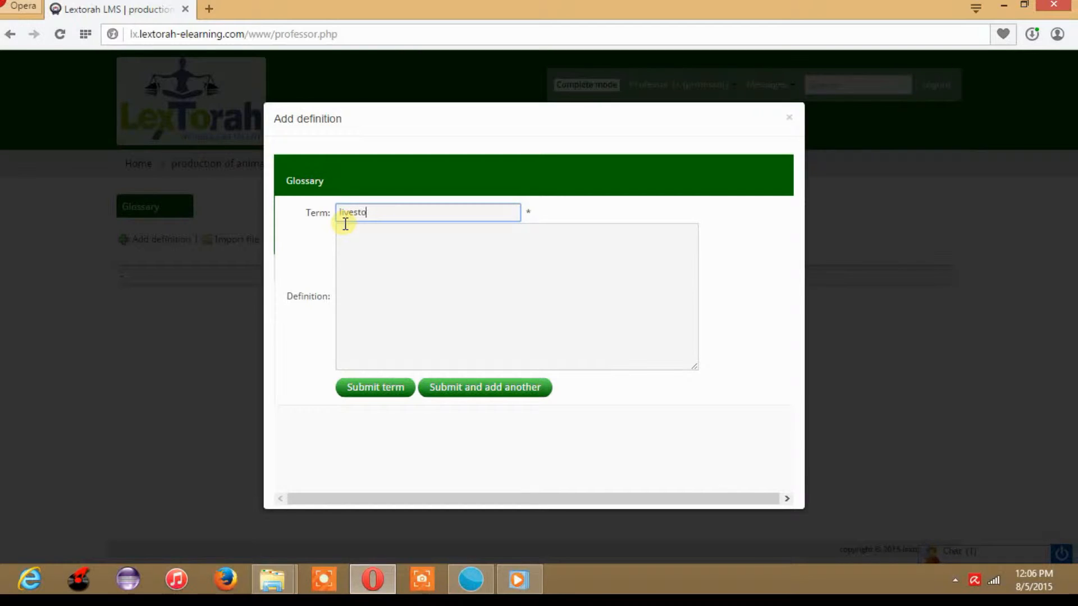
{"action": "type", "text": "ck"}
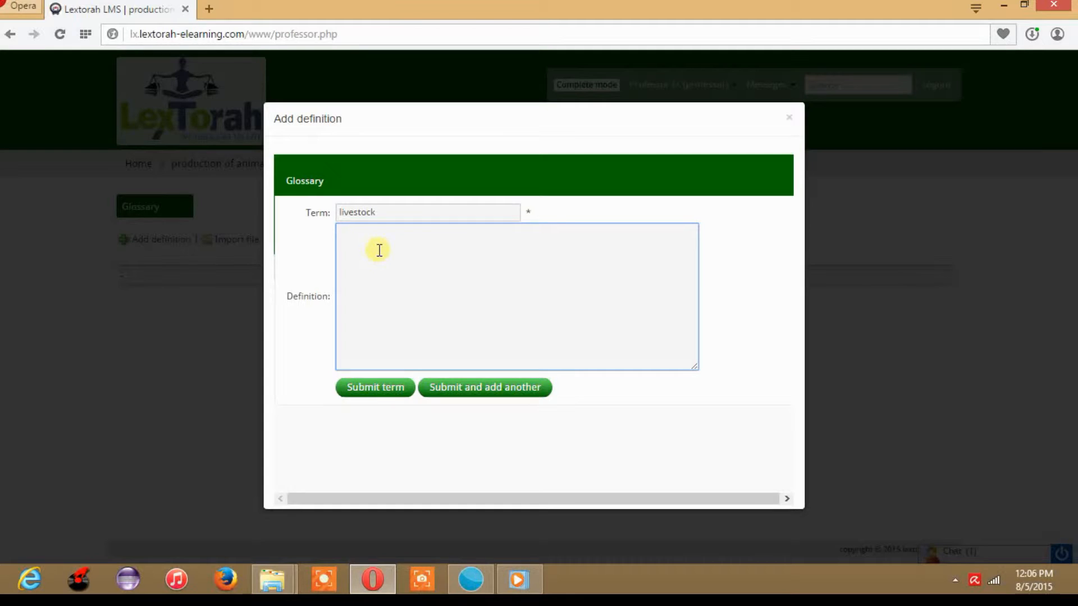
{"action": "type", "text": "this refer to the domesticated animals raised in an agricultural settings to produce commodities such as food, fibe"}
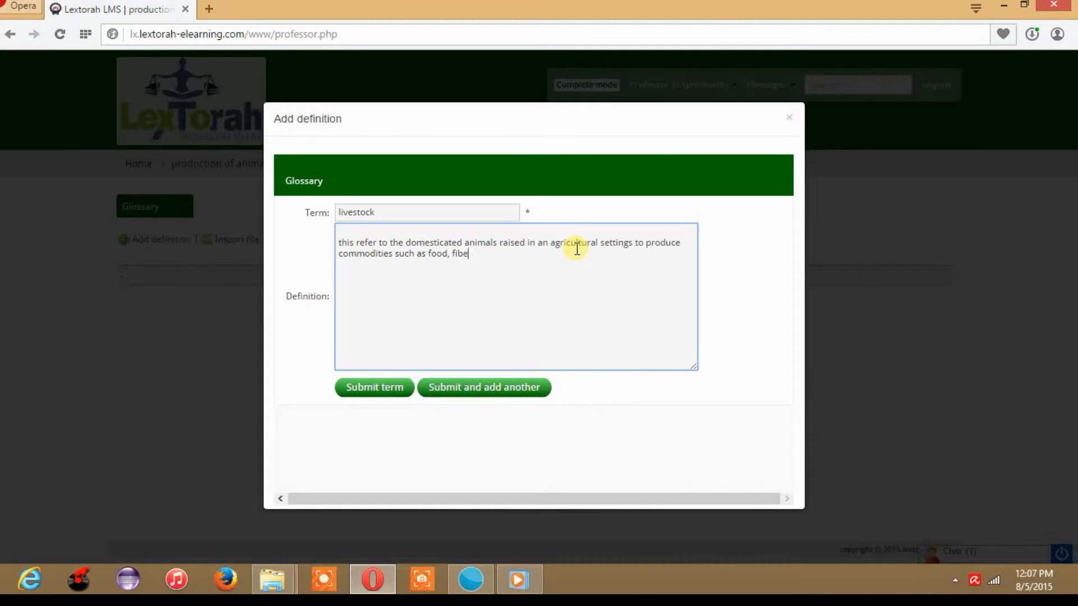
{"action": "type", "text": "r an"}
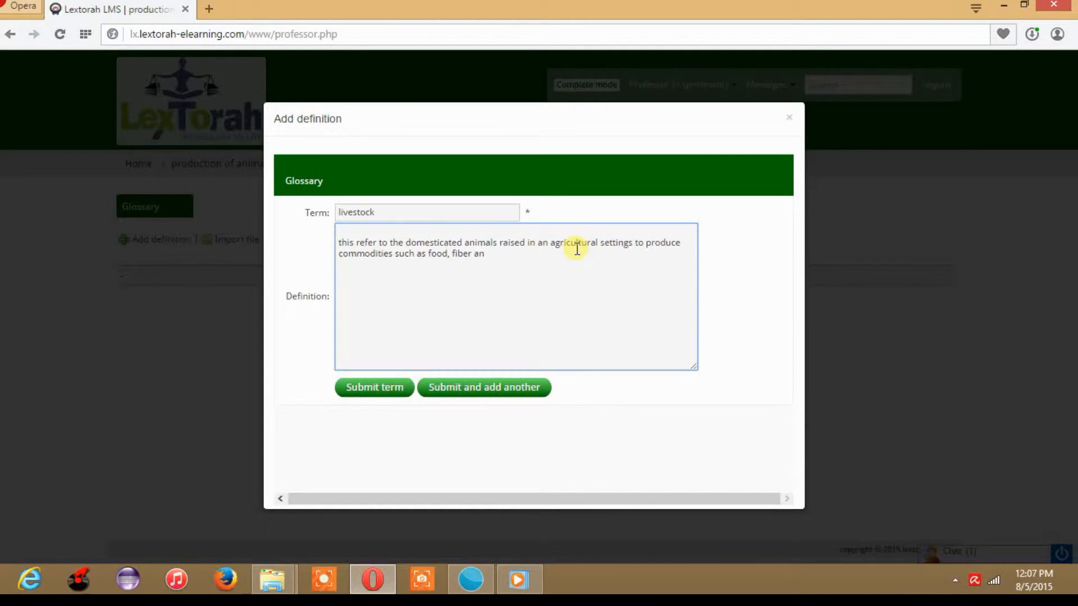
{"action": "type", "text": "d labor"}
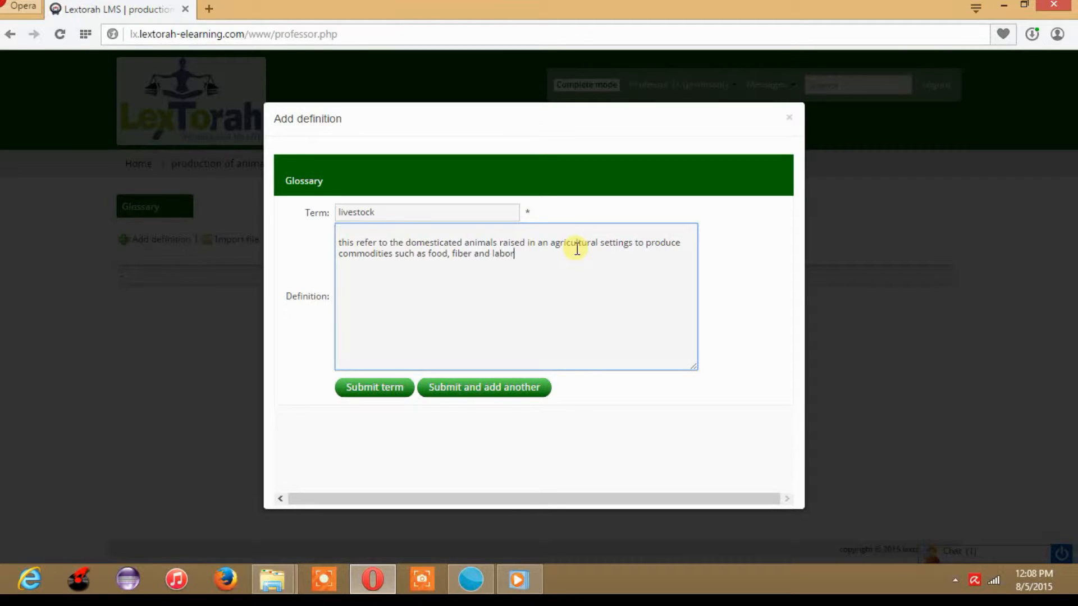
{"action": "mouse_move", "coordinate": [446, 304]}
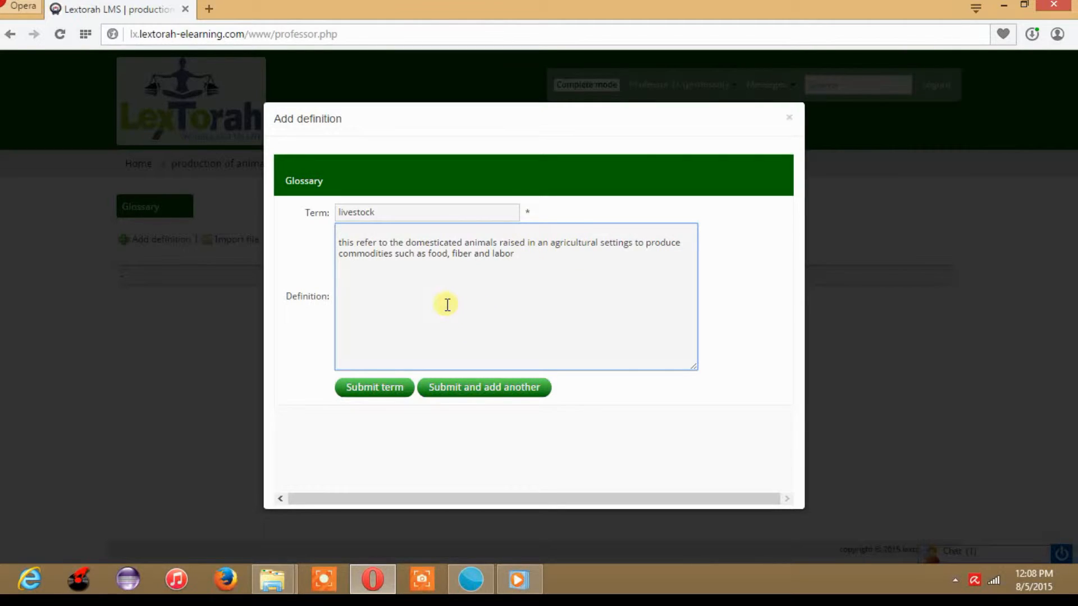
{"action": "mouse_move", "coordinate": [483, 386]}
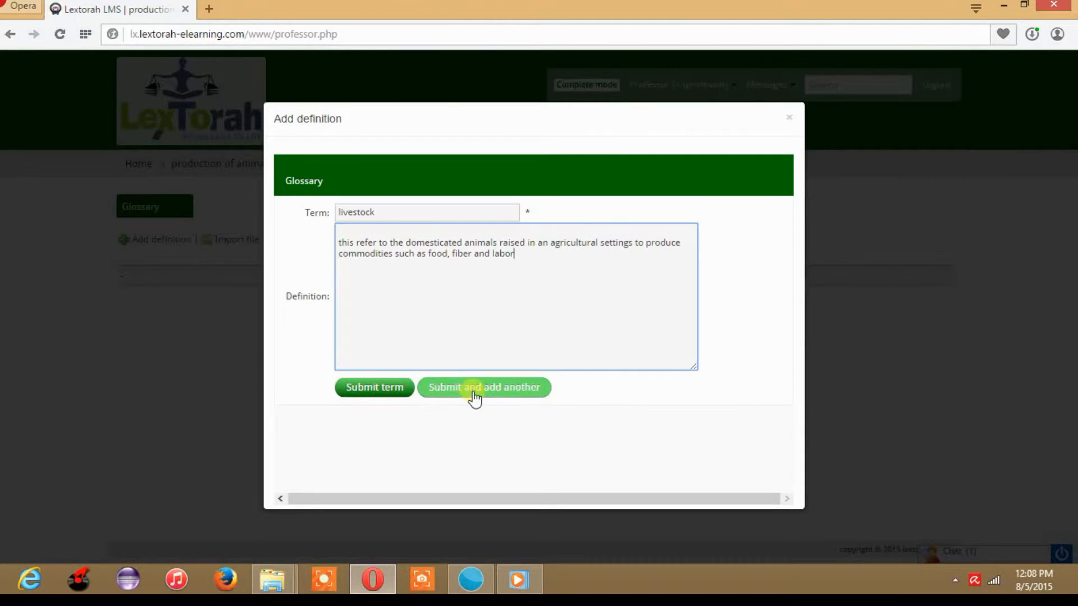
{"action": "left_click", "coordinate": [483, 387]}
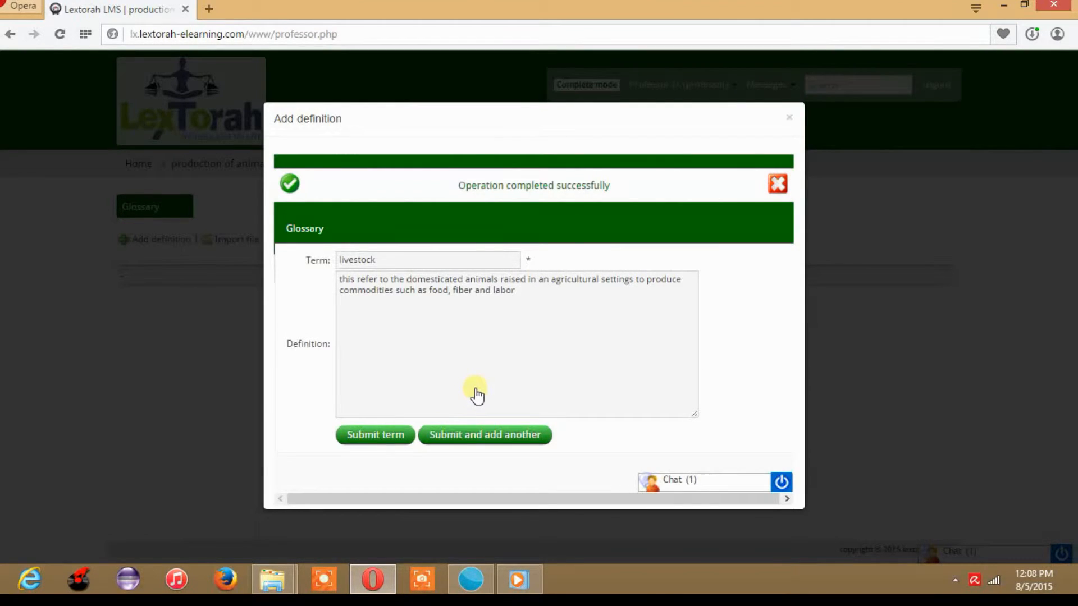
Step: Add 'ruminants', mammals getting nutrients from plant food by fermentation through bacterial actions, and submit
{"action": "type", "text": "ru"}
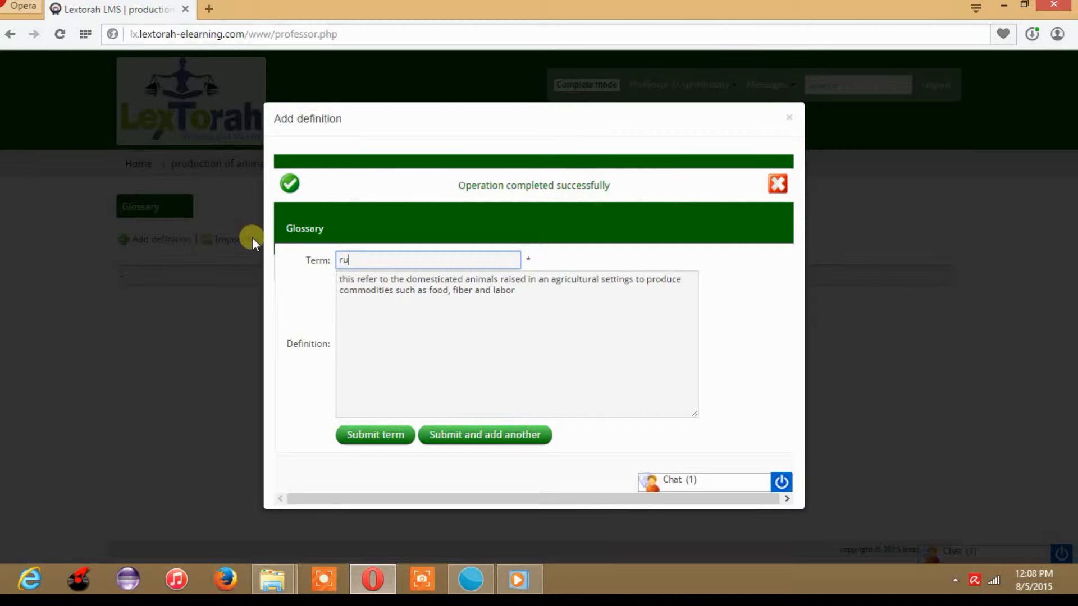
{"action": "type", "text": "minant"}
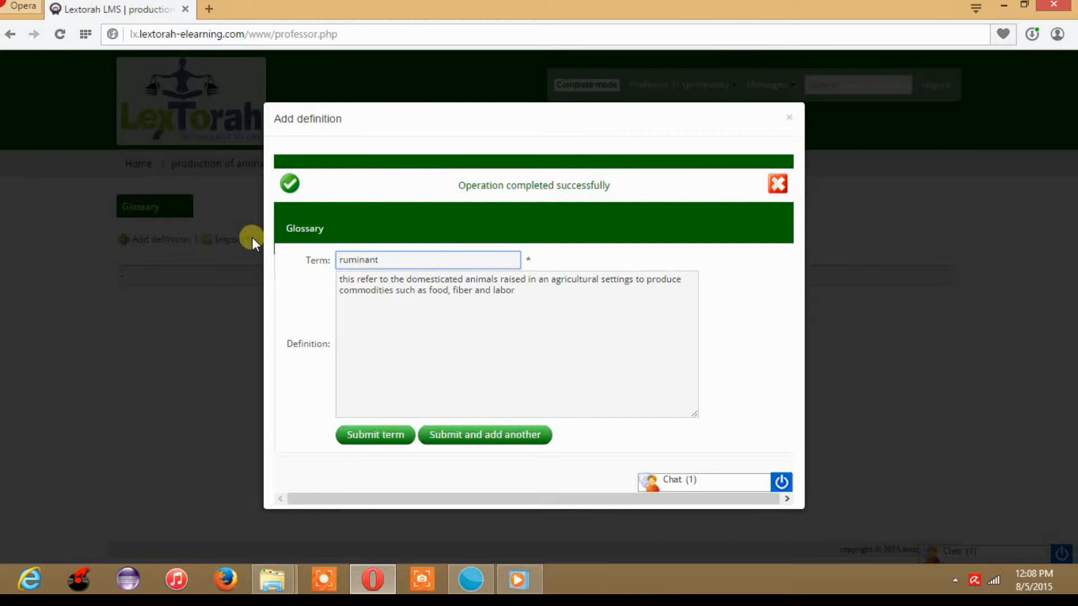
{"action": "left_click", "coordinate": [426, 260]}
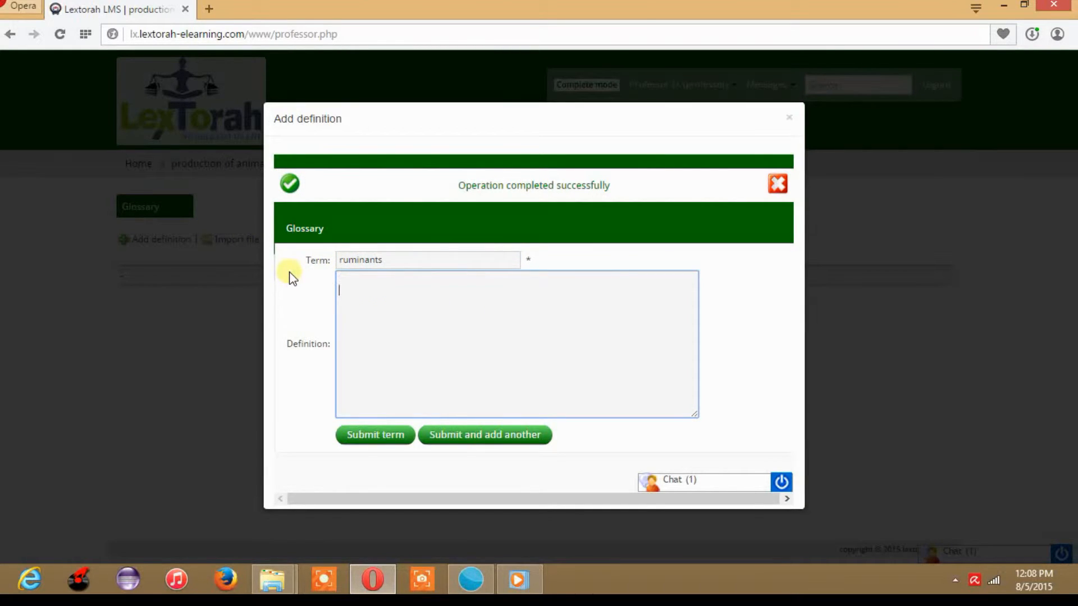
{"action": "type", "text": "these are mammals that are able to acquire nutrients from plant-based food by fermenting it in a specialized stomach prior to digestion"}
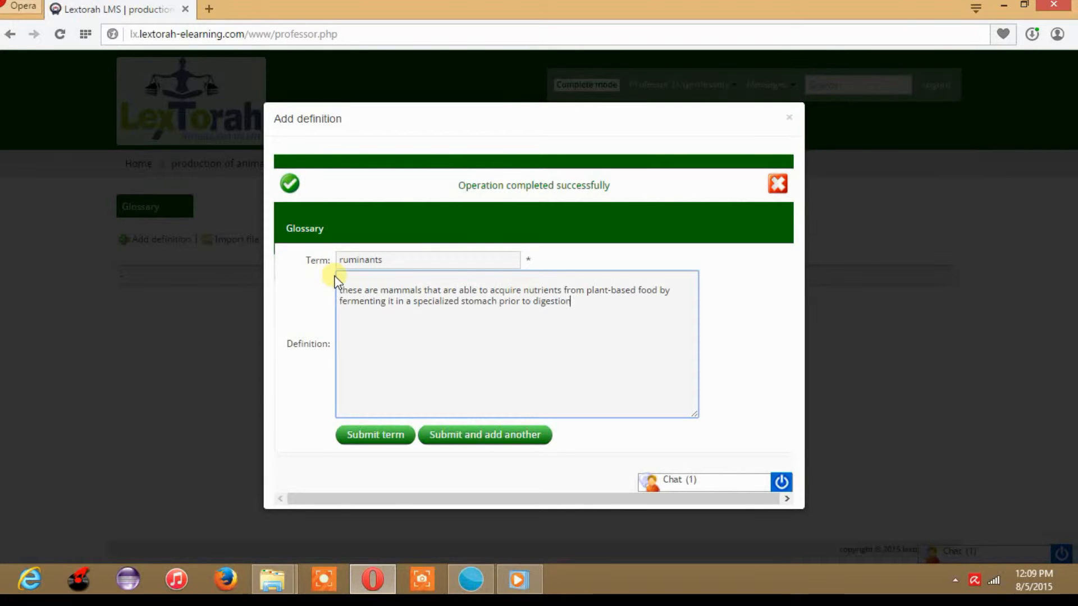
{"action": "type", "text": ", pricip"}
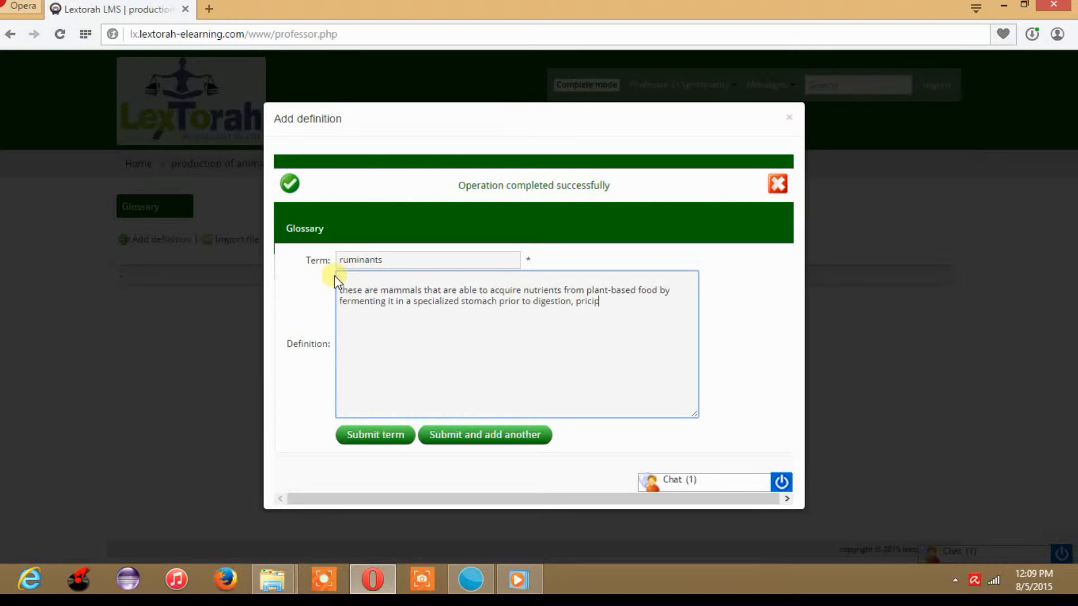
{"action": "type", "text": "ally"}
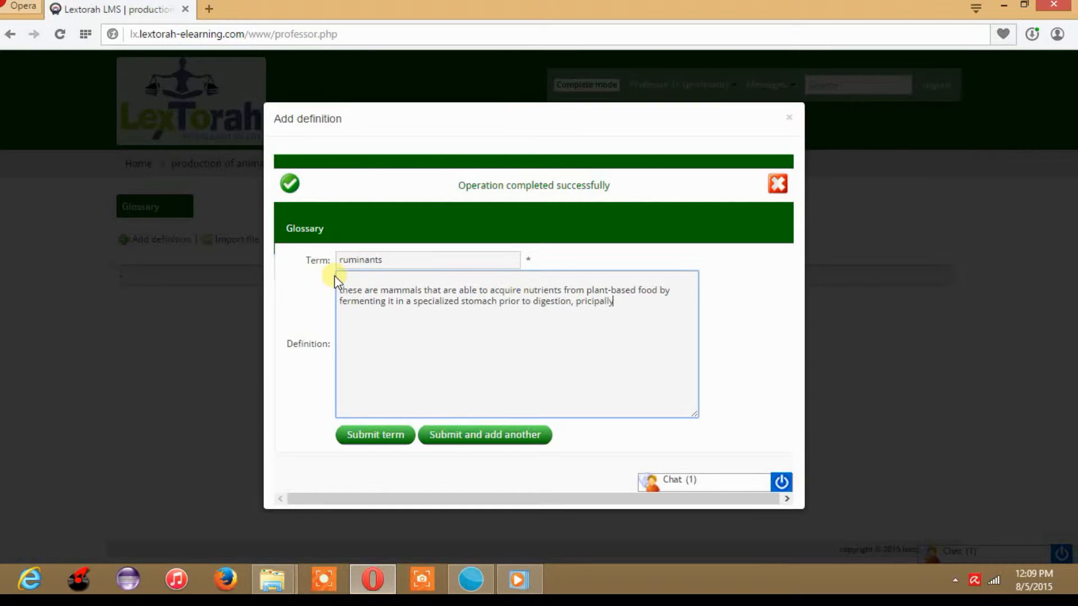
{"action": "type", "text": "through"}
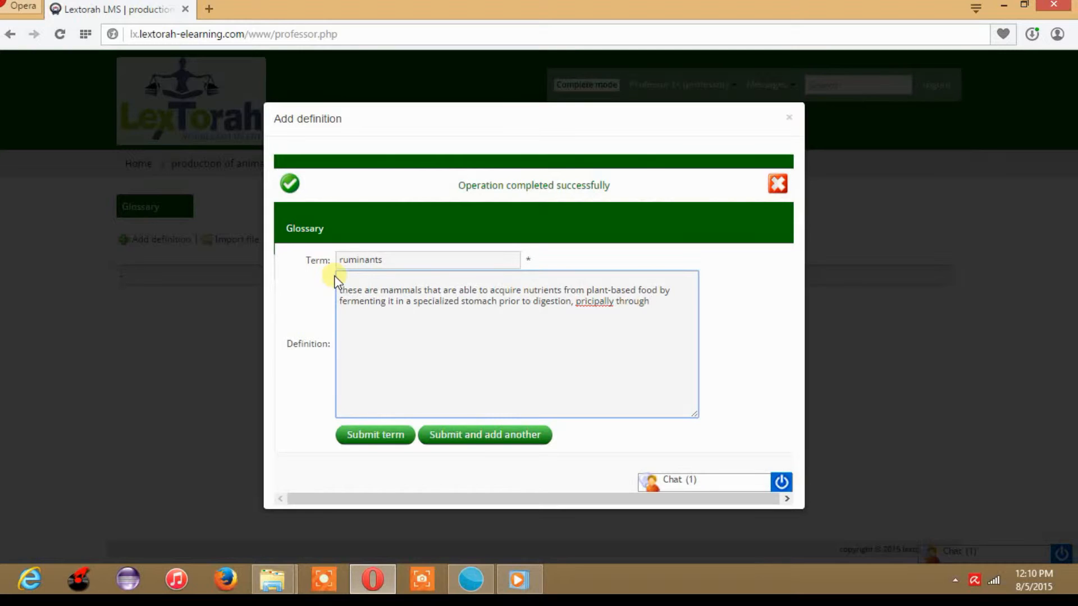
{"action": "type", "text": "bact"}
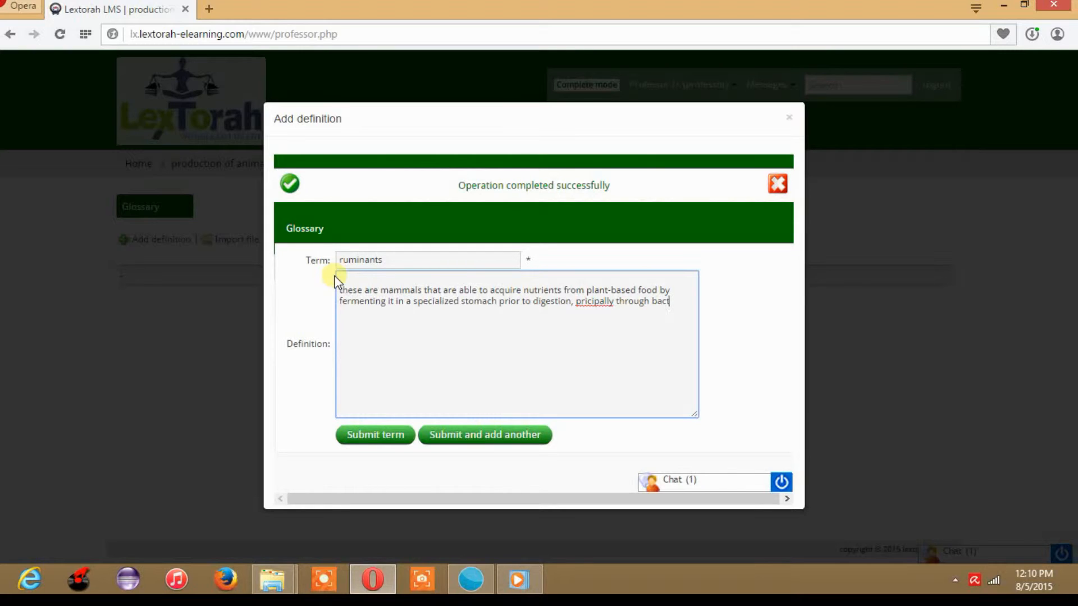
{"action": "type", "text": "erial"}
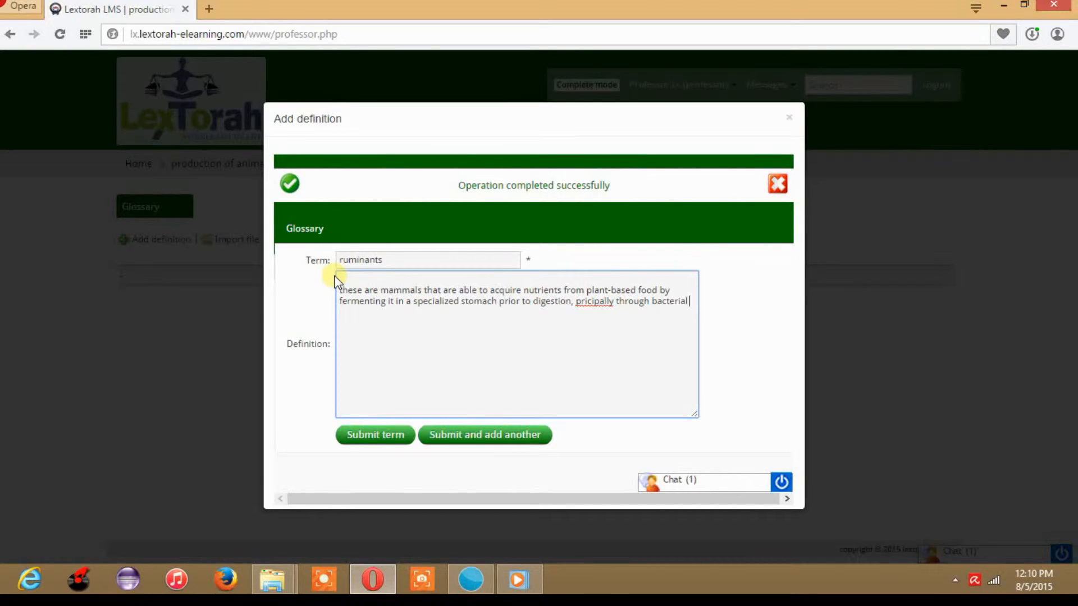
{"action": "type", "text": "actions"}
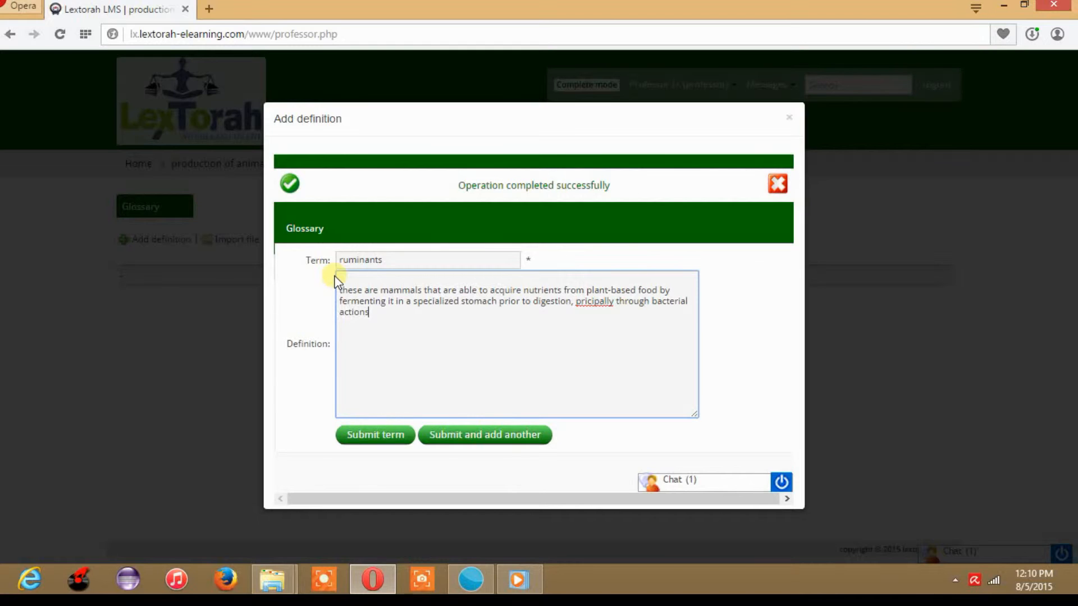
{"action": "mouse_move", "coordinate": [462, 386]}
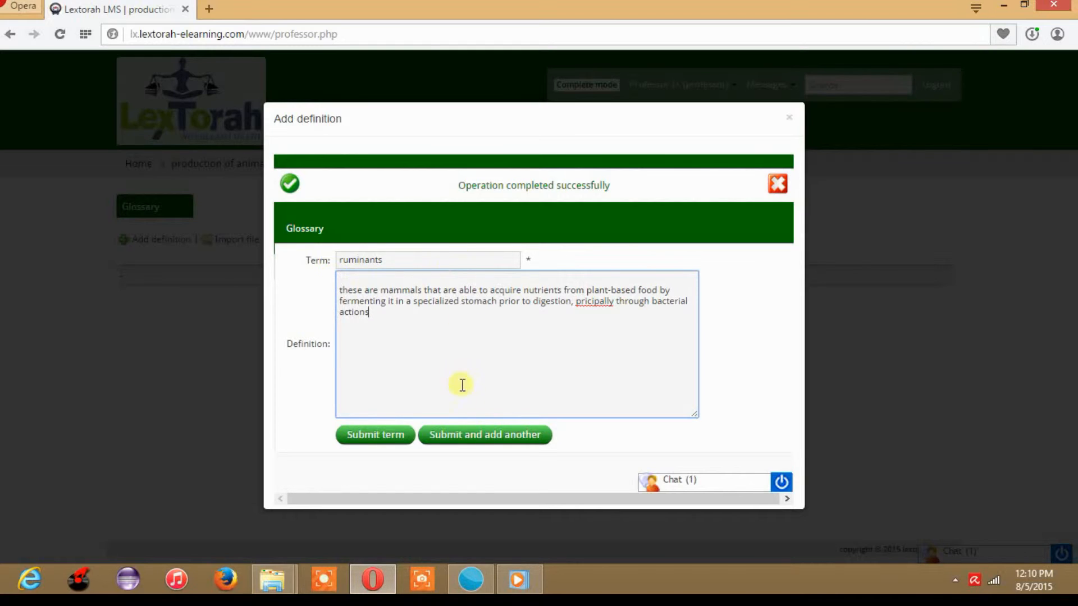
{"action": "left_click", "coordinate": [484, 434]}
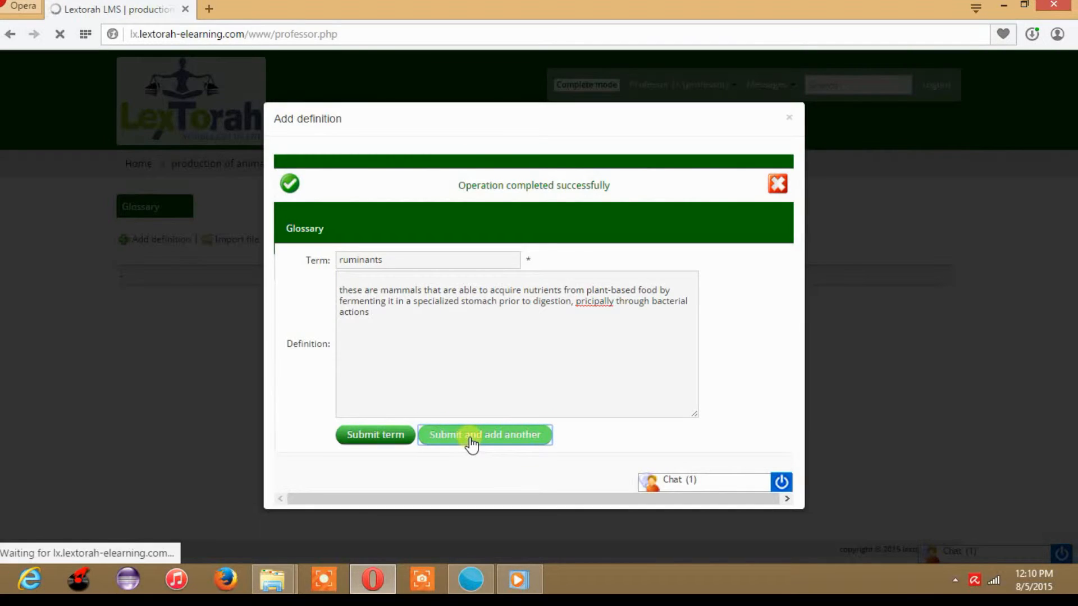
Step: Enter 'malnourished': condition from a diet where nutrients are either not enough or too much; submit
{"action": "left_click", "coordinate": [484, 435]}
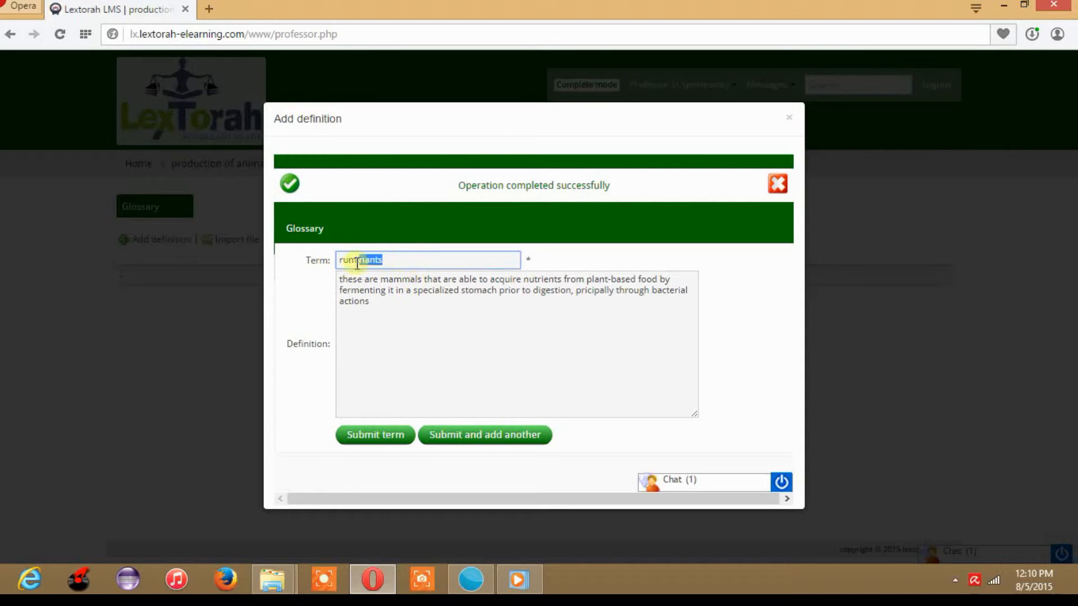
{"action": "type", "text": "mal"}
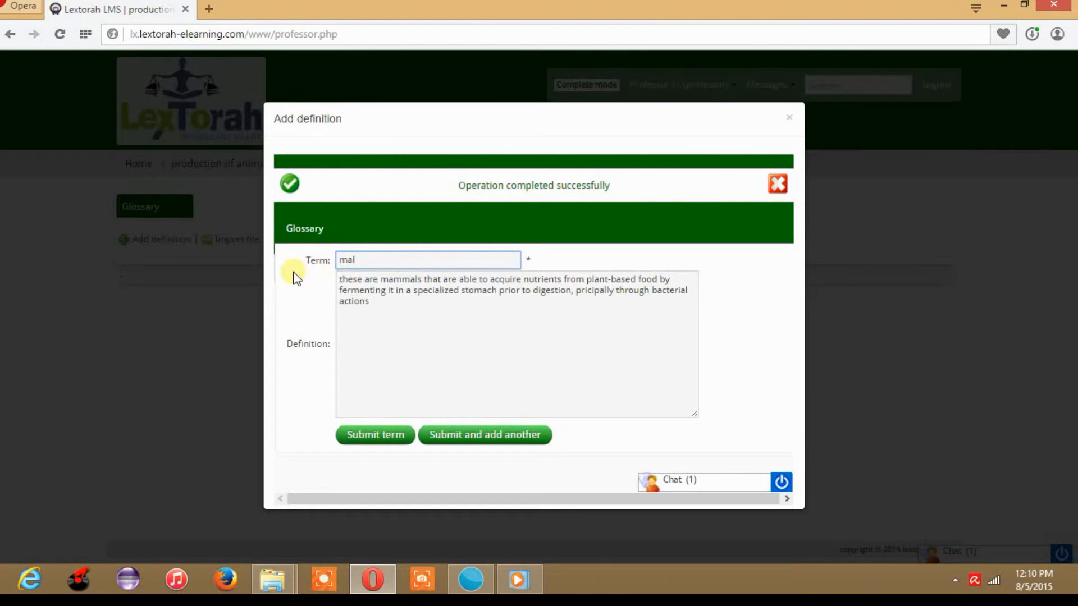
{"action": "type", "text": "nou"}
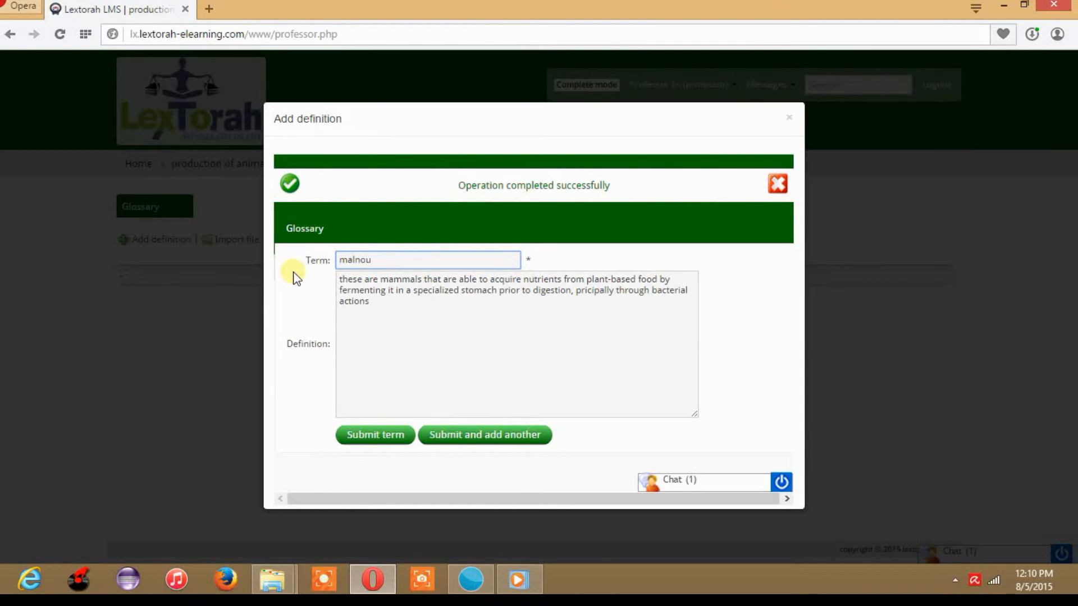
{"action": "type", "text": "r"}
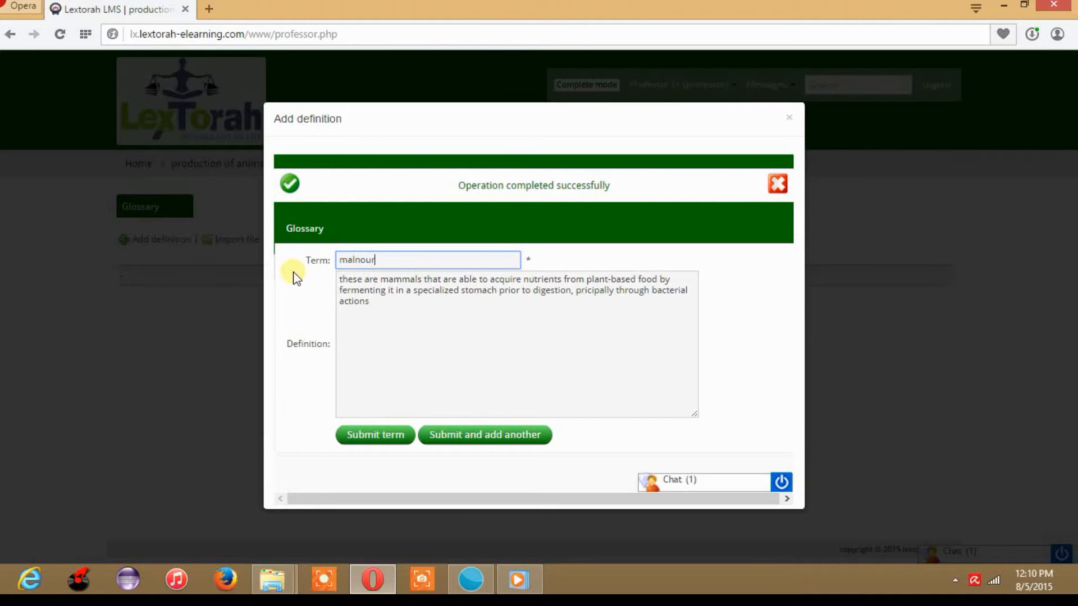
{"action": "type", "text": "ished"}
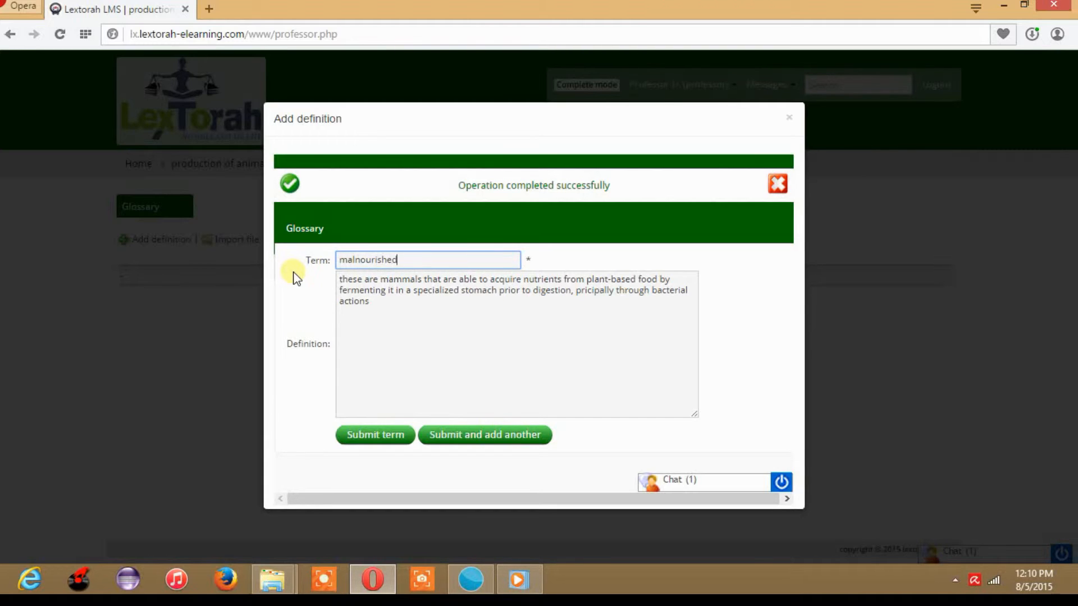
{"action": "mouse_move", "coordinate": [436, 358]}
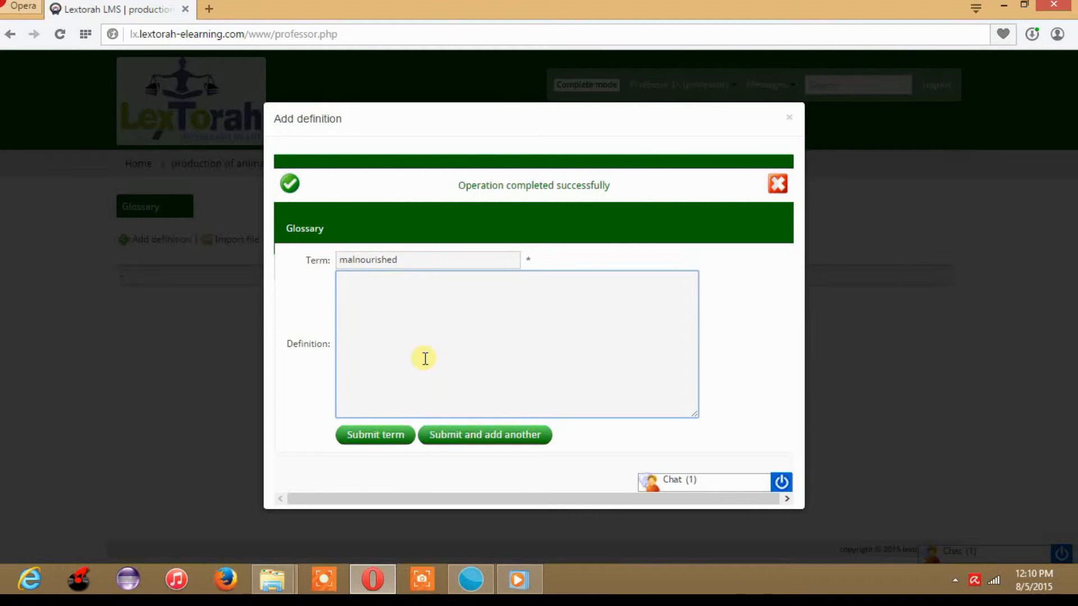
{"action": "type", "text": "this"}
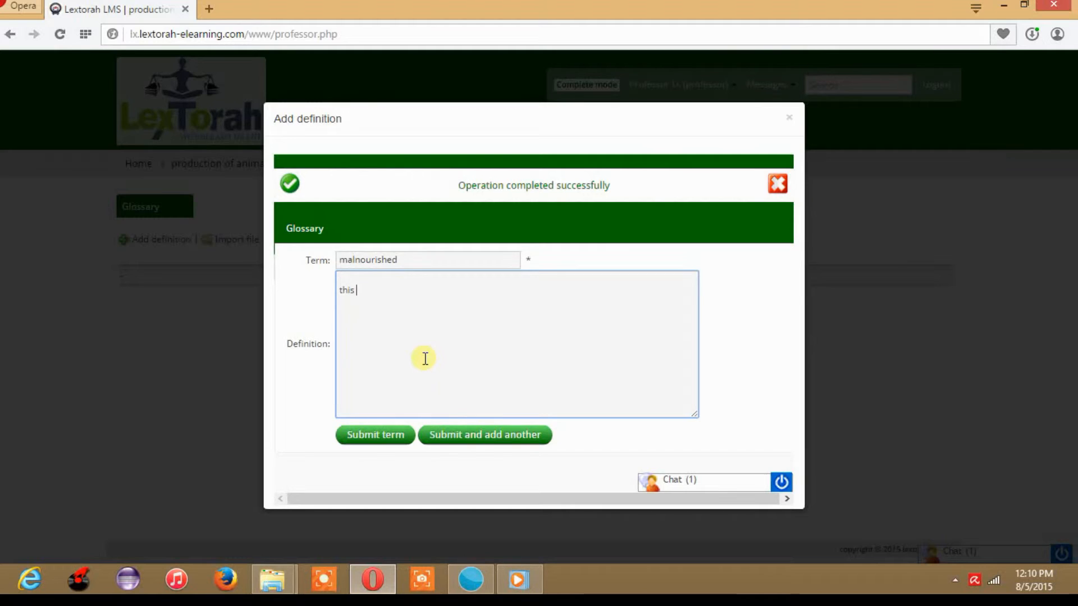
{"action": "type", "text": "is the con"}
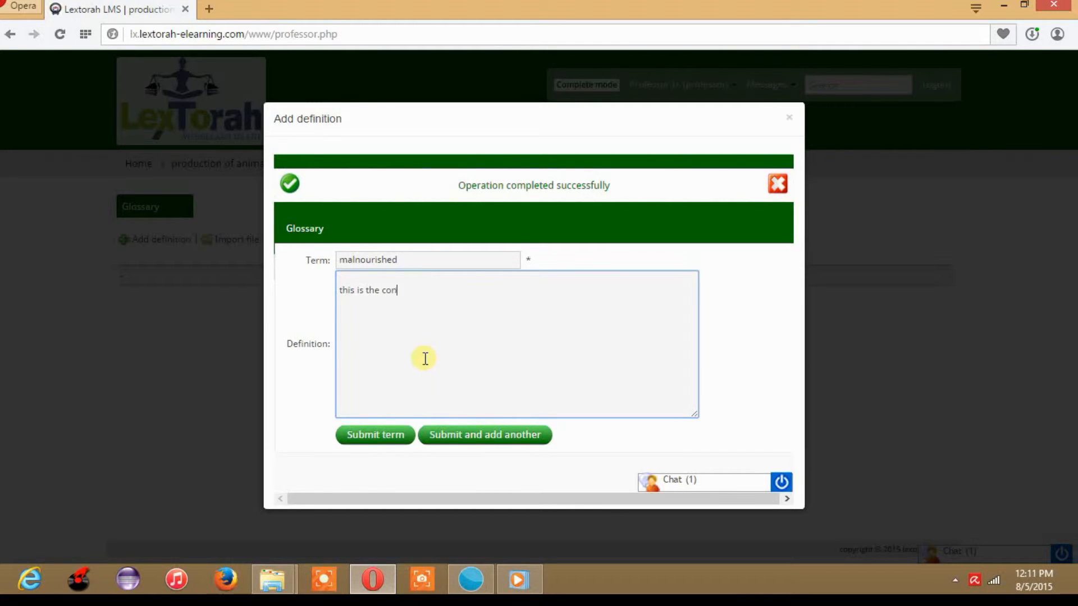
{"action": "type", "text": "dition"}
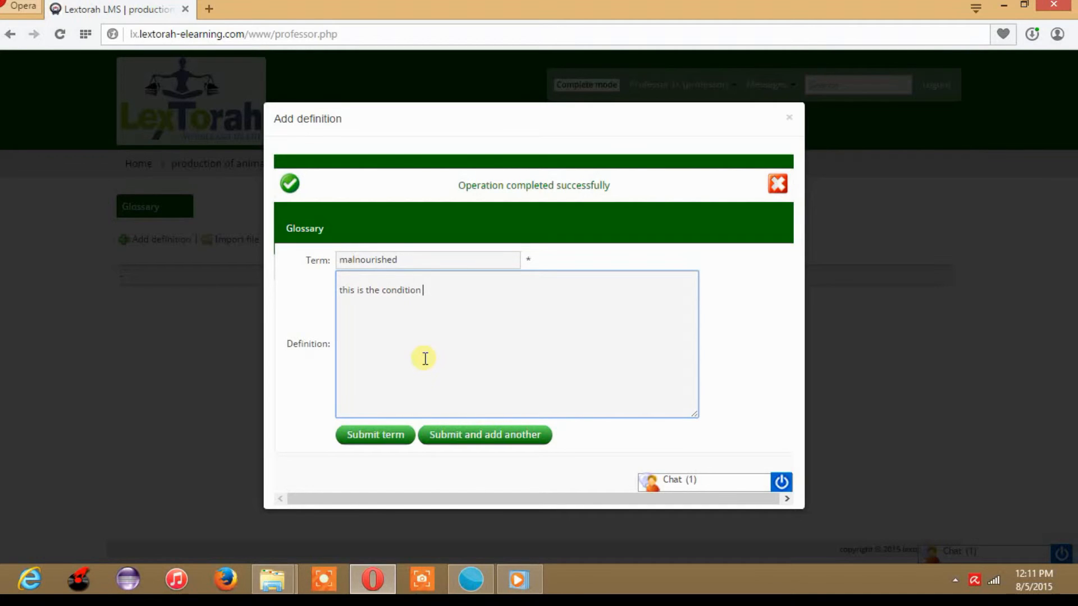
{"action": "type", "text": "that resu"}
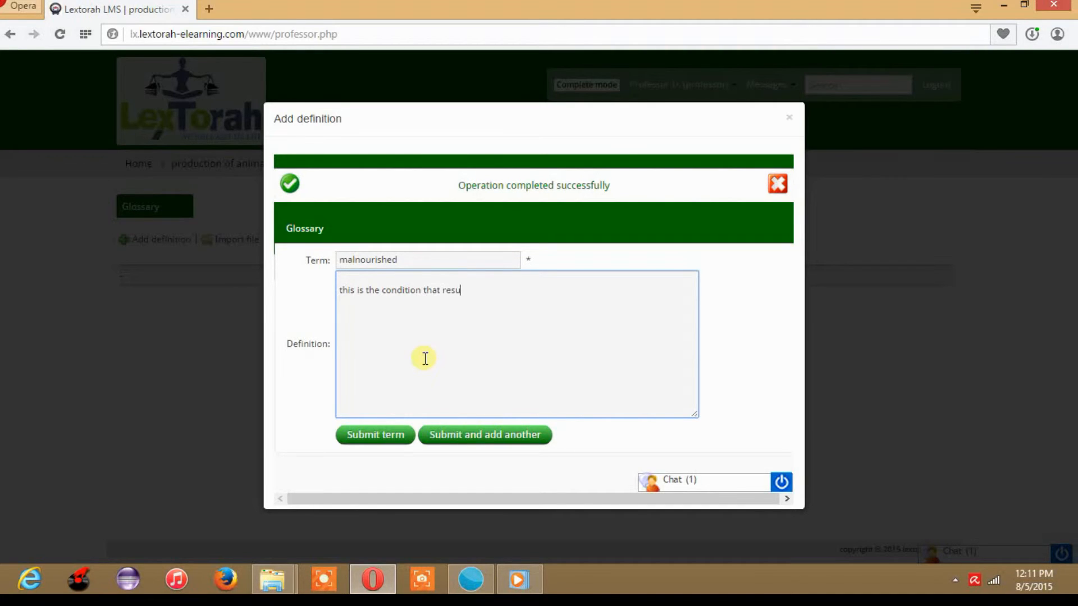
{"action": "type", "text": "lts from eating a diet in which nutriee"}
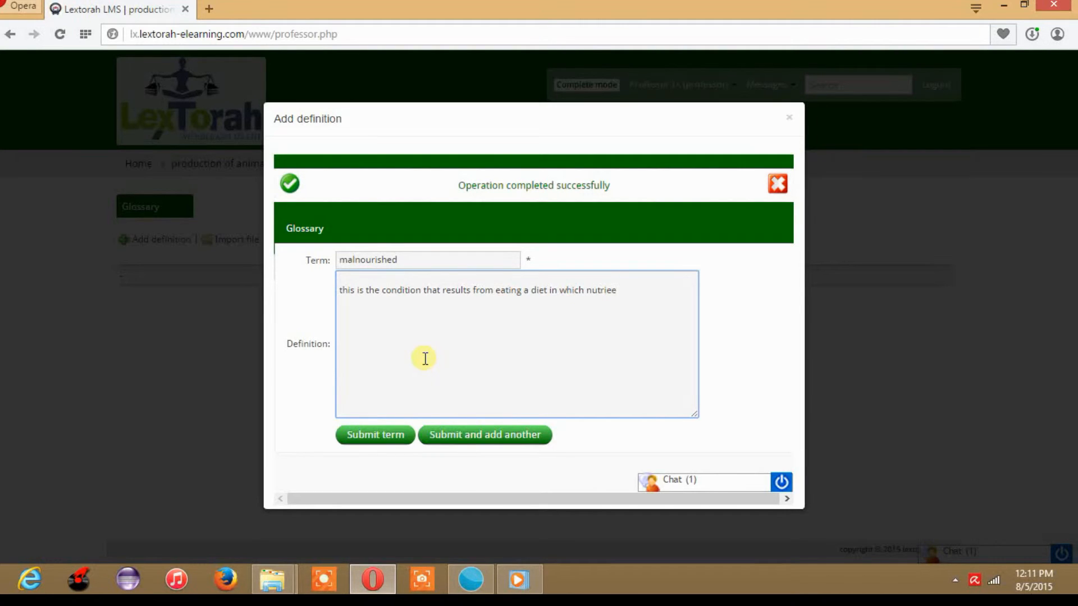
{"action": "type", "text": "nts"}
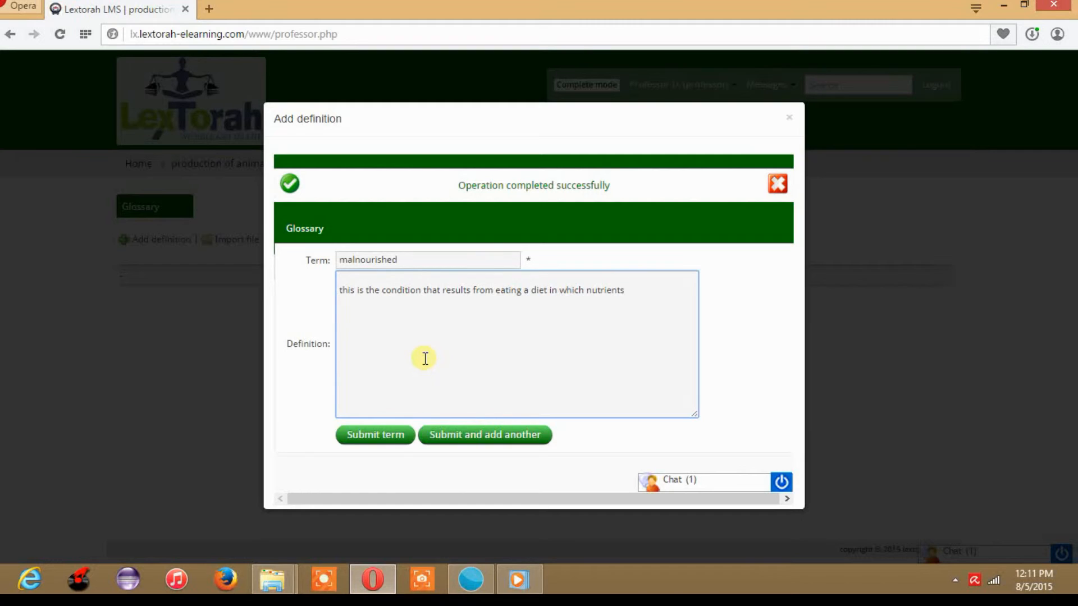
{"action": "type", "text": "are either not enough or are too much."}
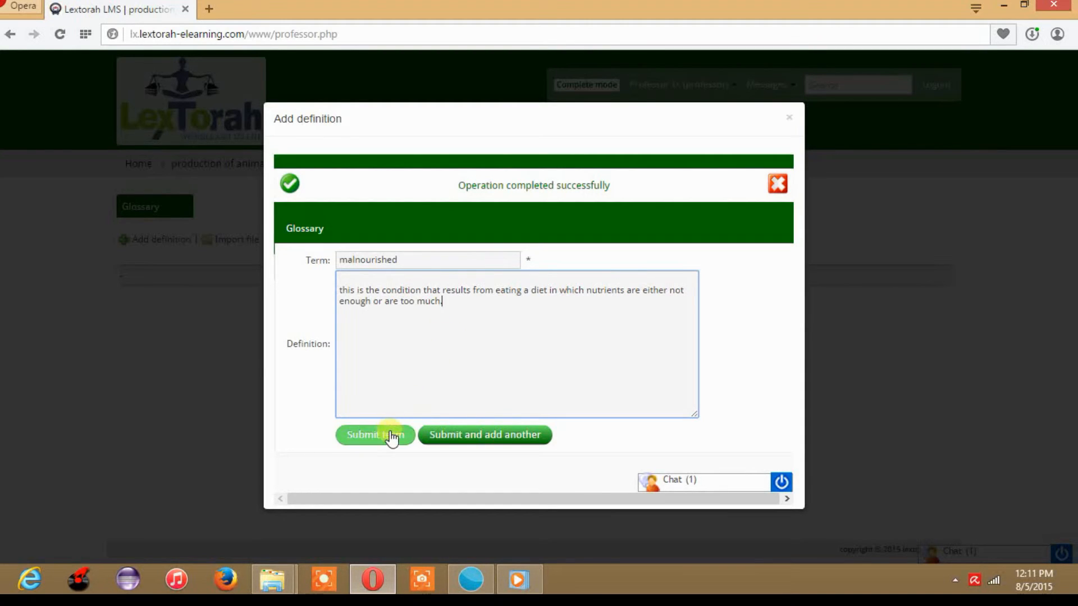
{"action": "left_click", "coordinate": [373, 434]}
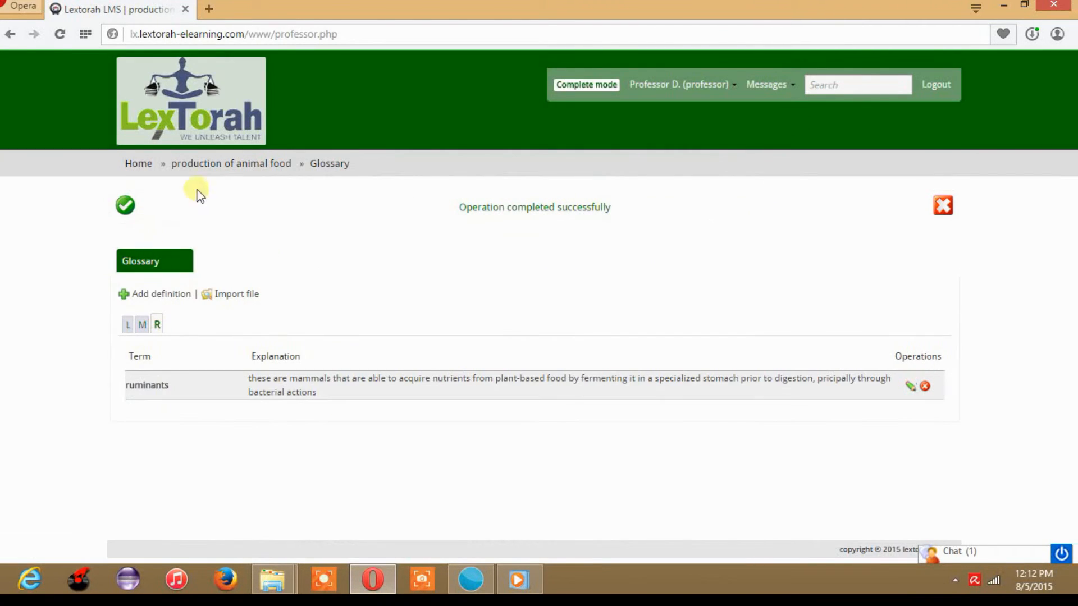
Step: Return to the lesson page via its breadcrumb and open the Content units
{"action": "left_click", "coordinate": [230, 164]}
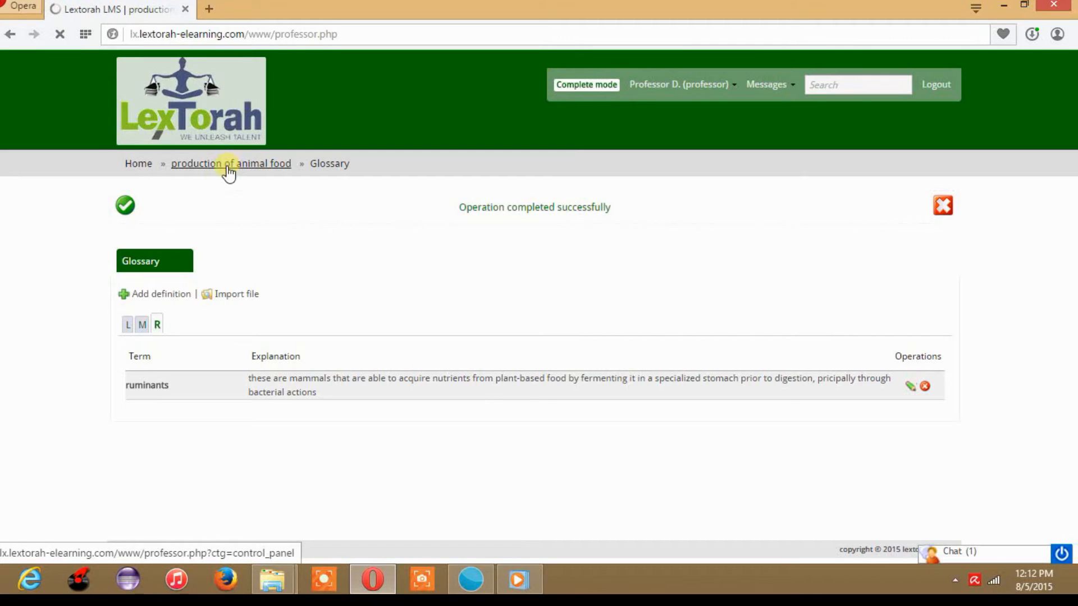
{"action": "left_click", "coordinate": [230, 163]}
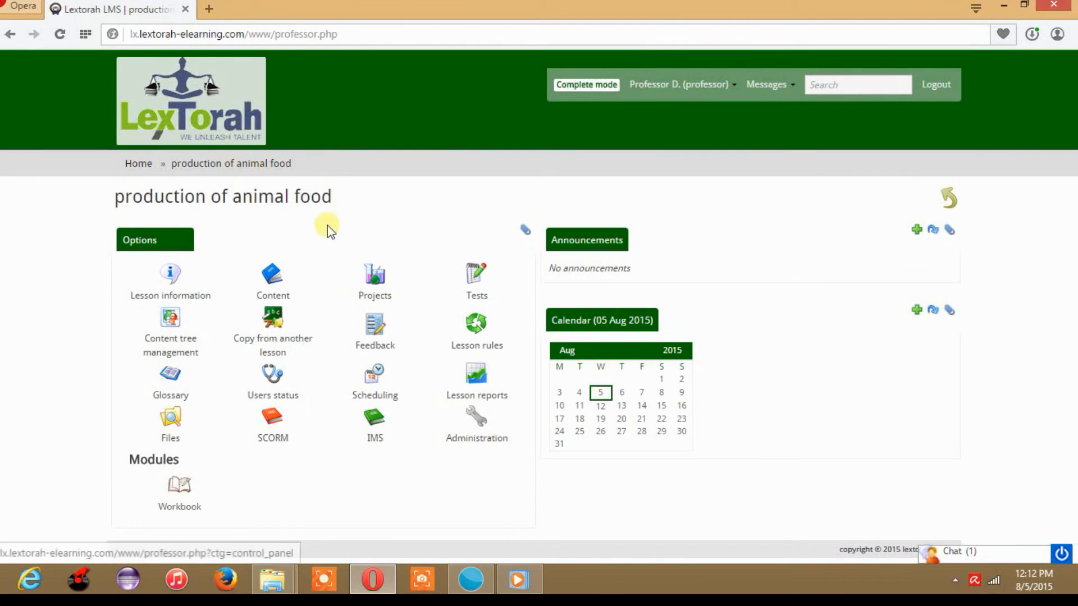
{"action": "left_click", "coordinate": [272, 275]}
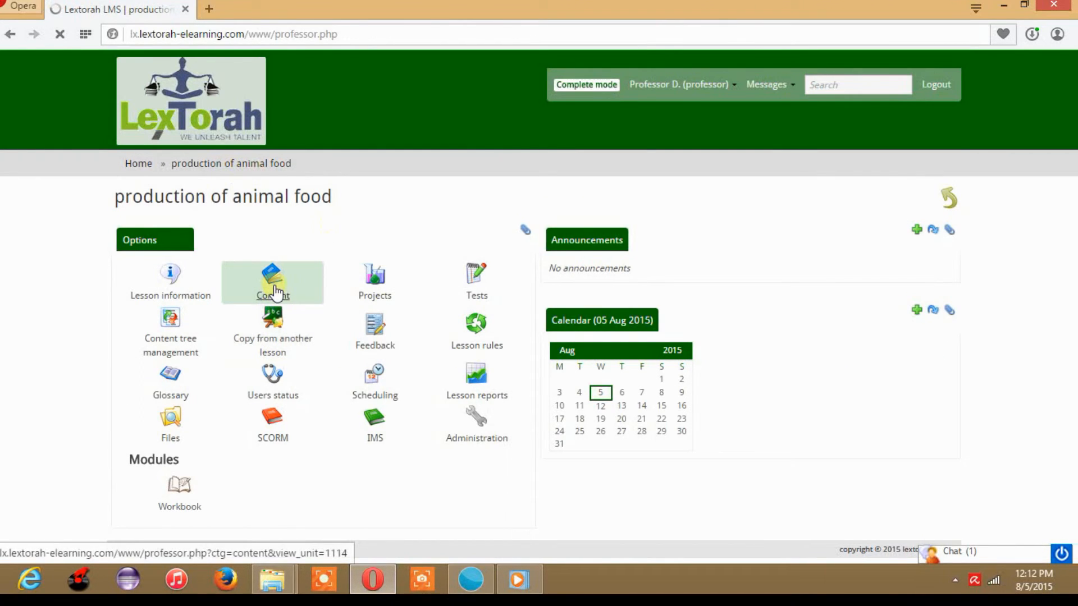
{"action": "left_click", "coordinate": [272, 279]}
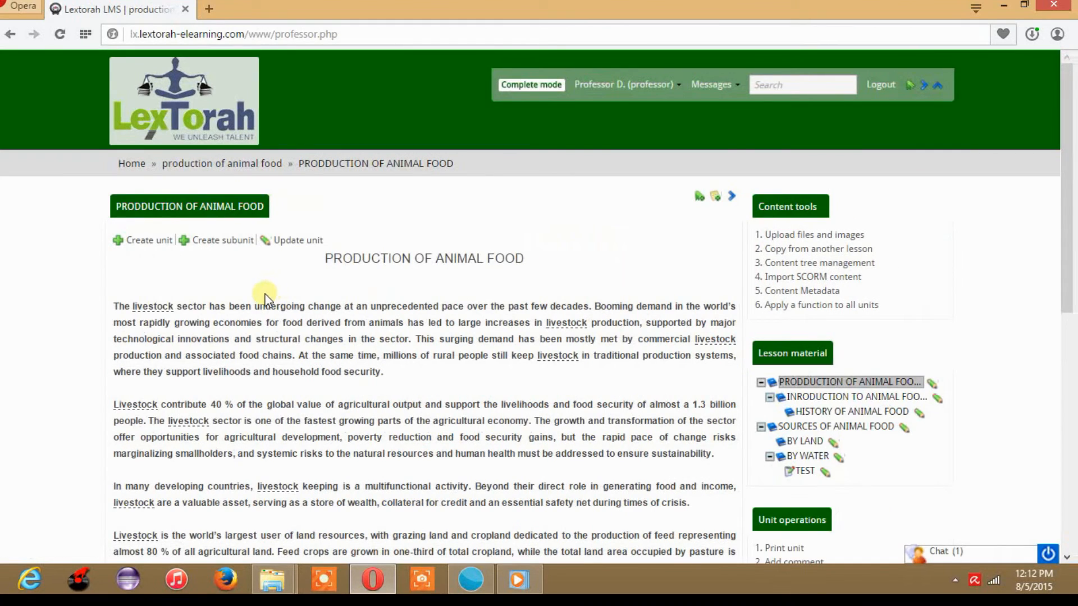
{"action": "mouse_move", "coordinate": [151, 307]}
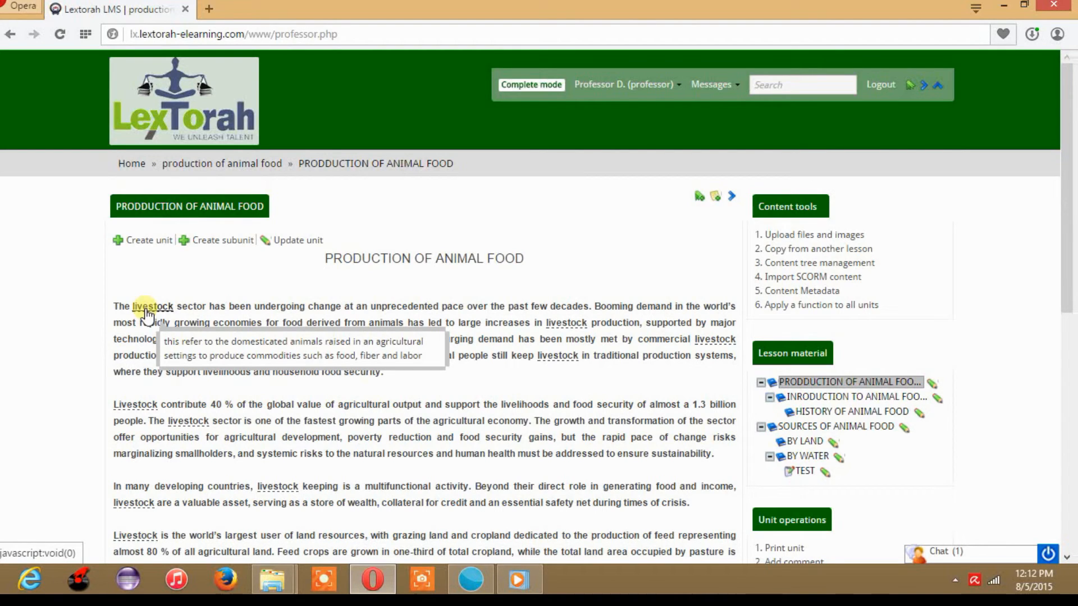
{"action": "mouse_move", "coordinate": [566, 323]}
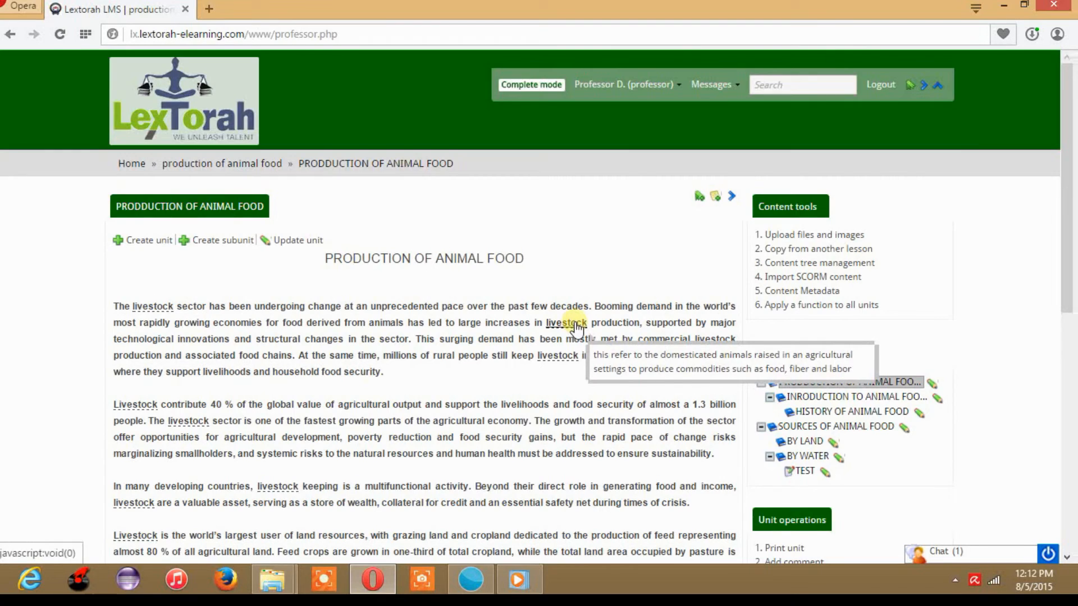
Step: Check the livestock tooltips, advance to INTRODUCTION TO ANIMAL FOOD, then open BY LAND
{"action": "scroll", "scroll_direction": "down", "scroll_amount": 3}
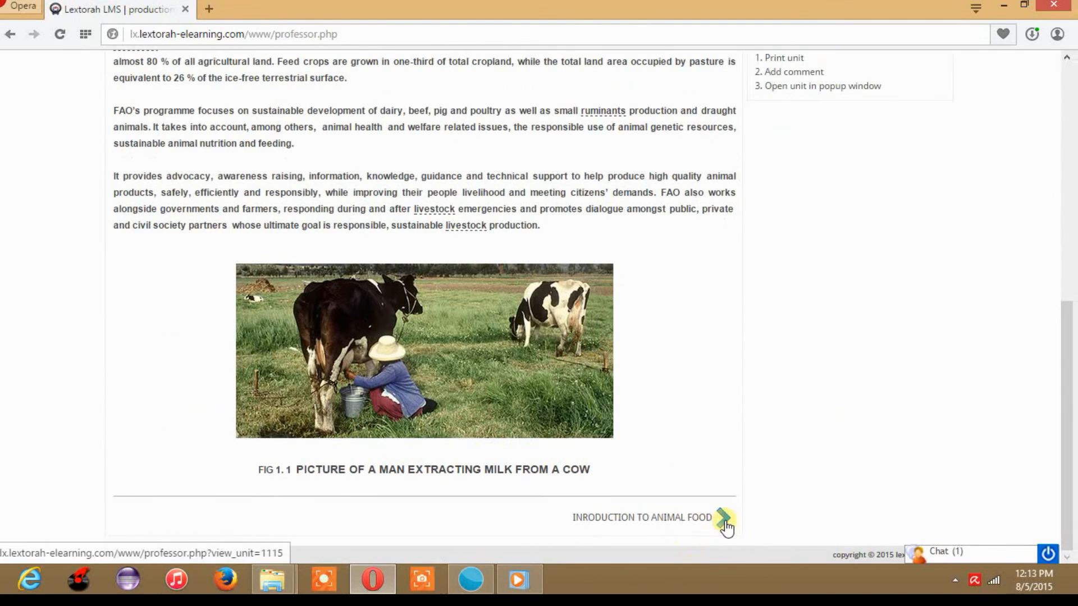
{"action": "left_click", "coordinate": [723, 517]}
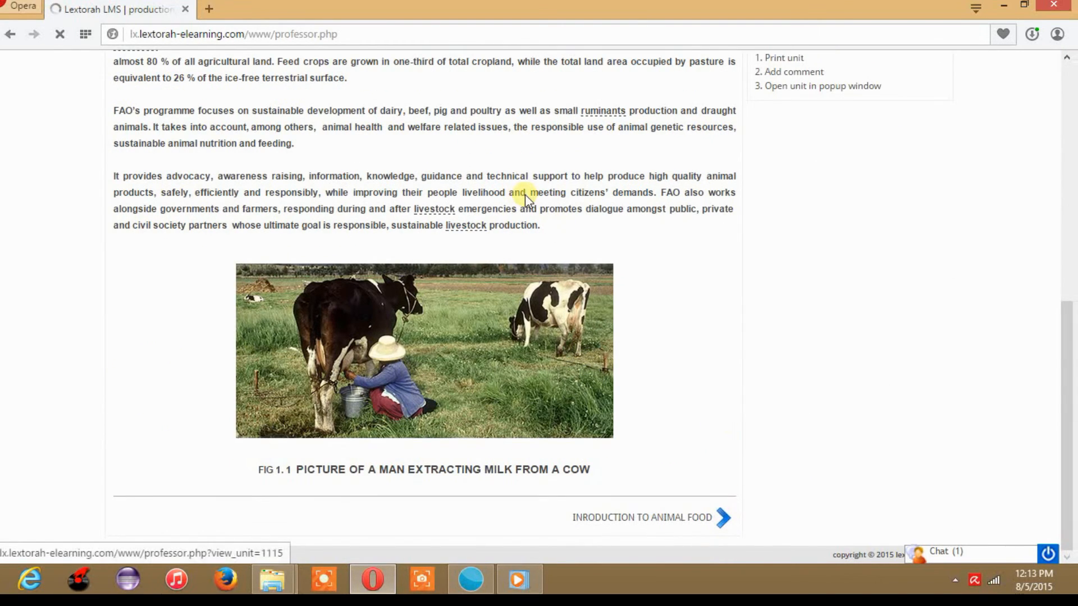
{"action": "left_click", "coordinate": [641, 517]}
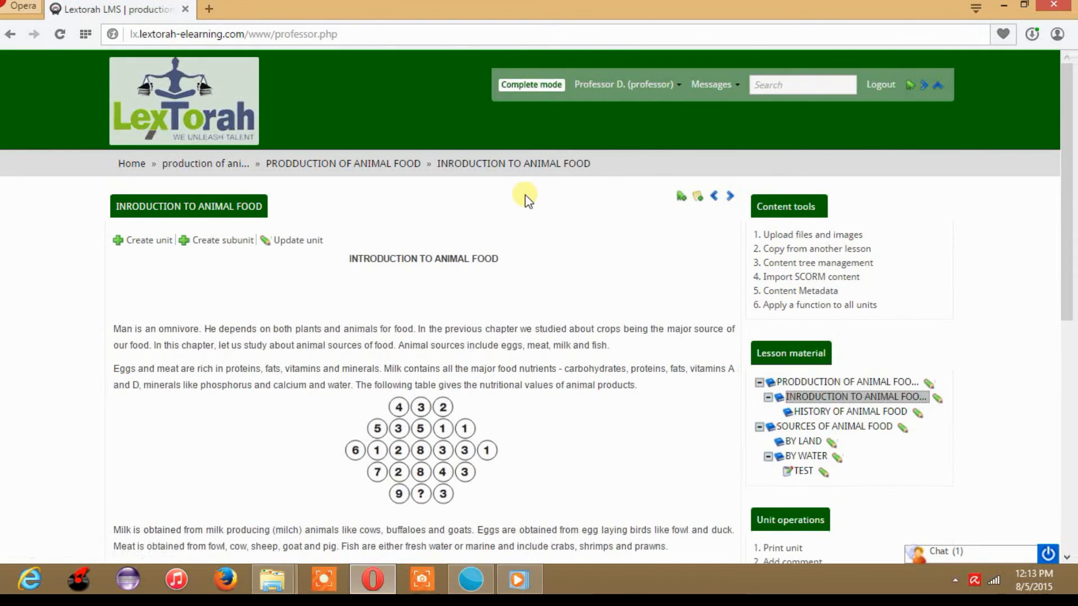
{"action": "scroll", "scroll_direction": "down", "scroll_amount": 3}
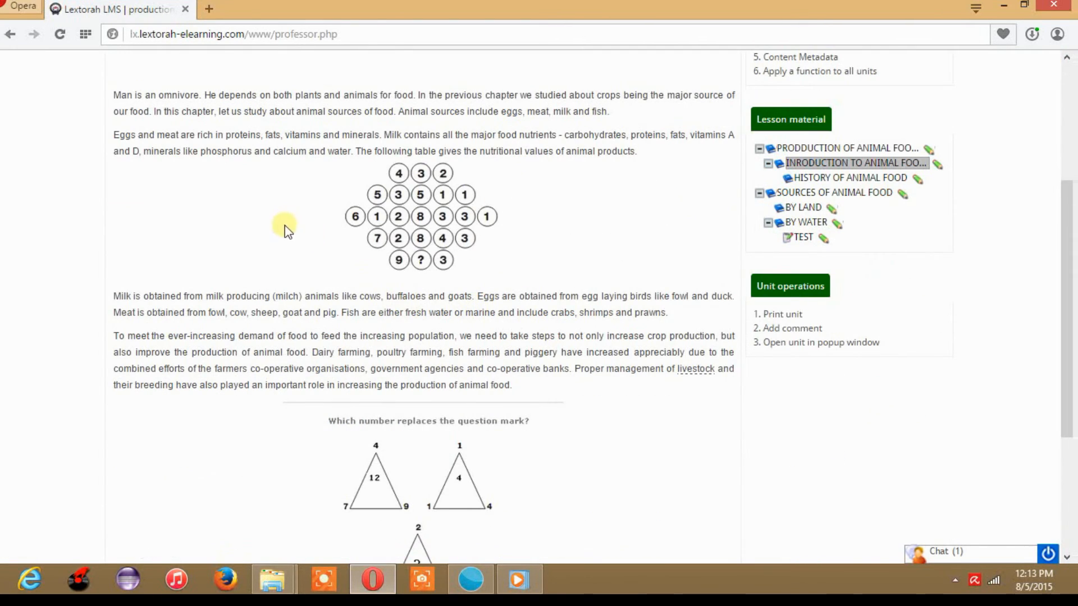
{"action": "left_click", "coordinate": [802, 208]}
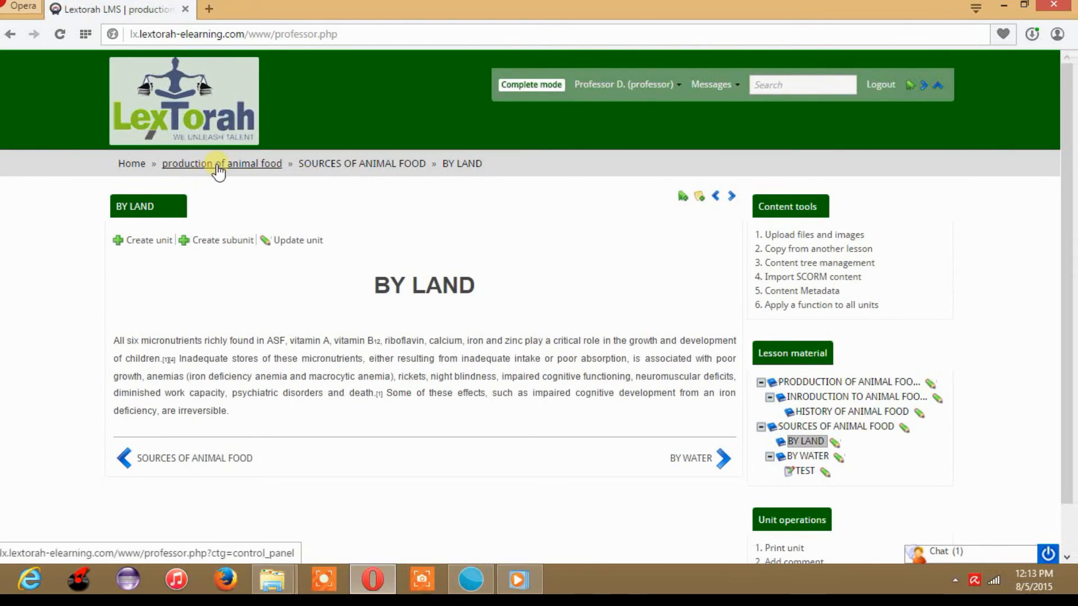